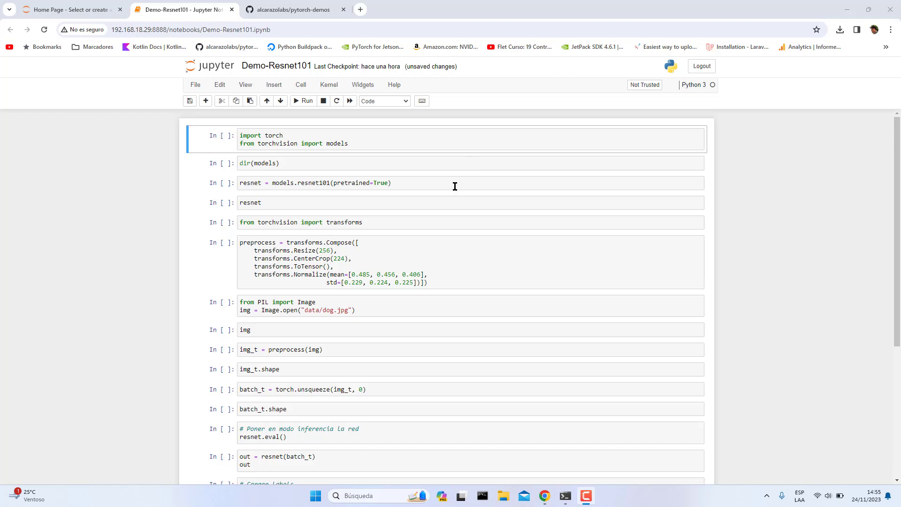
pyautogui.moveTo(440, 182)
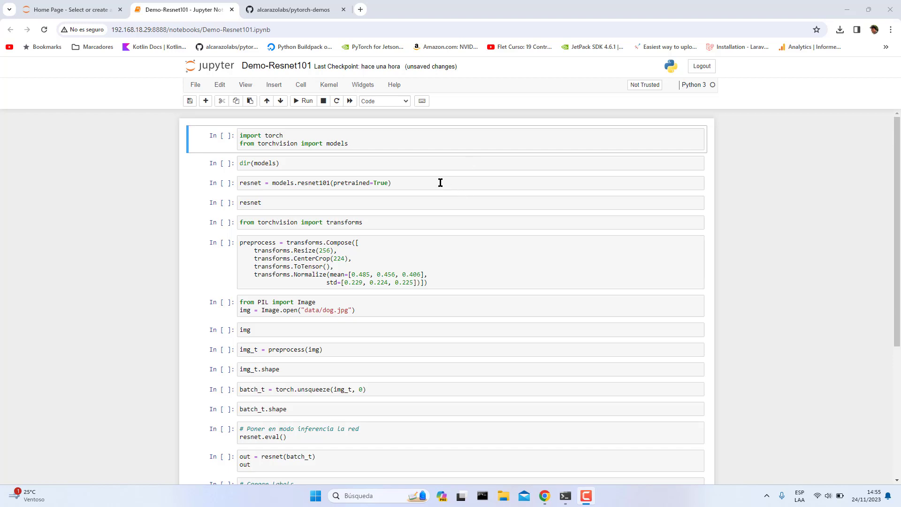
pyautogui.moveTo(302, 144)
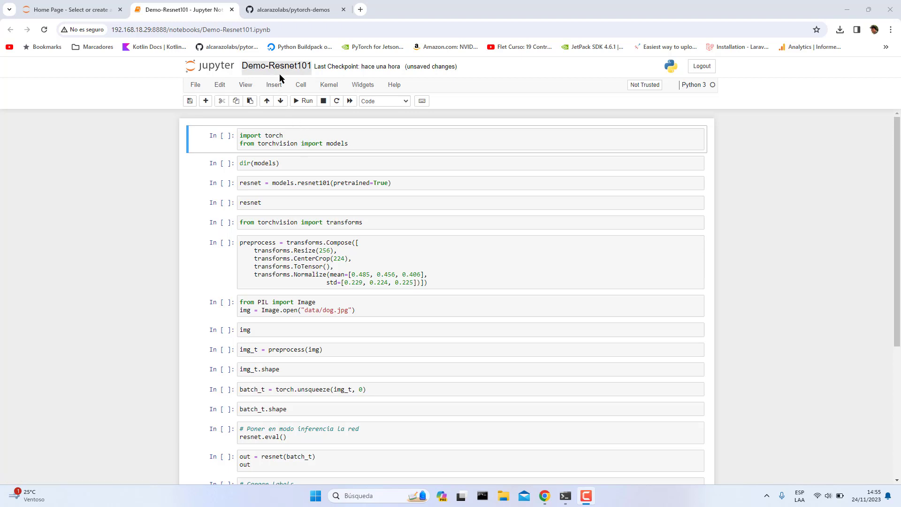
pyautogui.moveTo(256, 165)
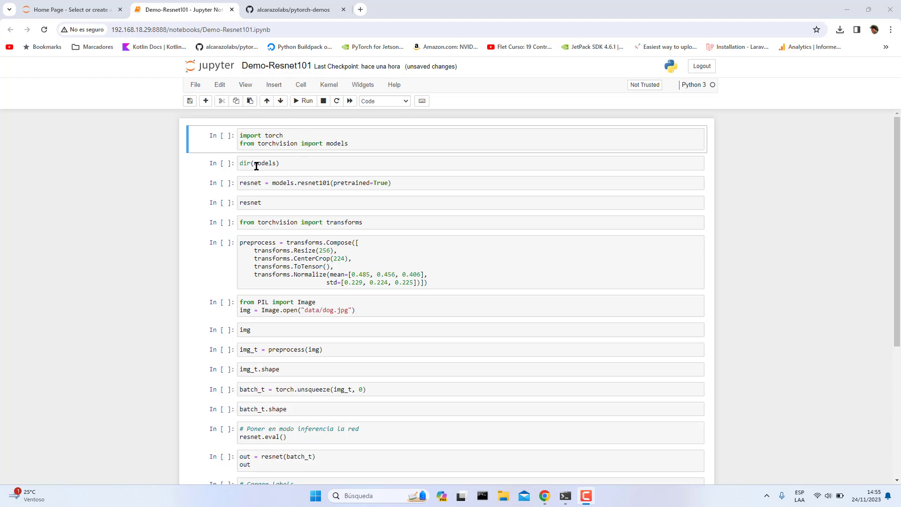
pyautogui.moveTo(283, 154)
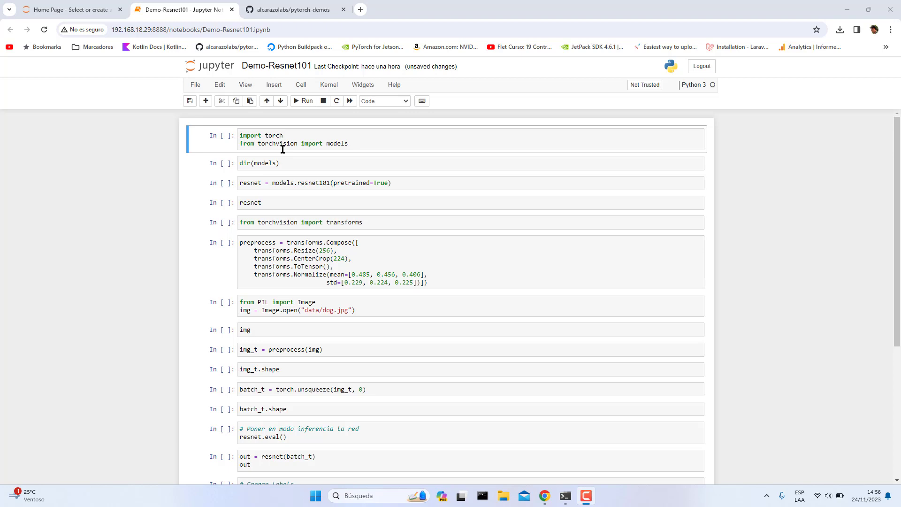
pyautogui.moveTo(364, 143)
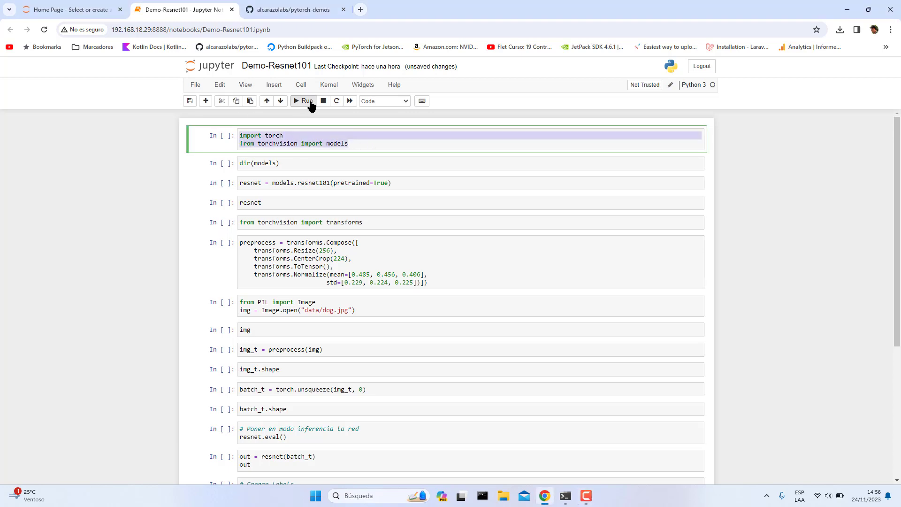
# Step: Run the torch imports and dir(models) to list torchvision models, scrolling through the output including resnet101
pyautogui.click(303, 100)
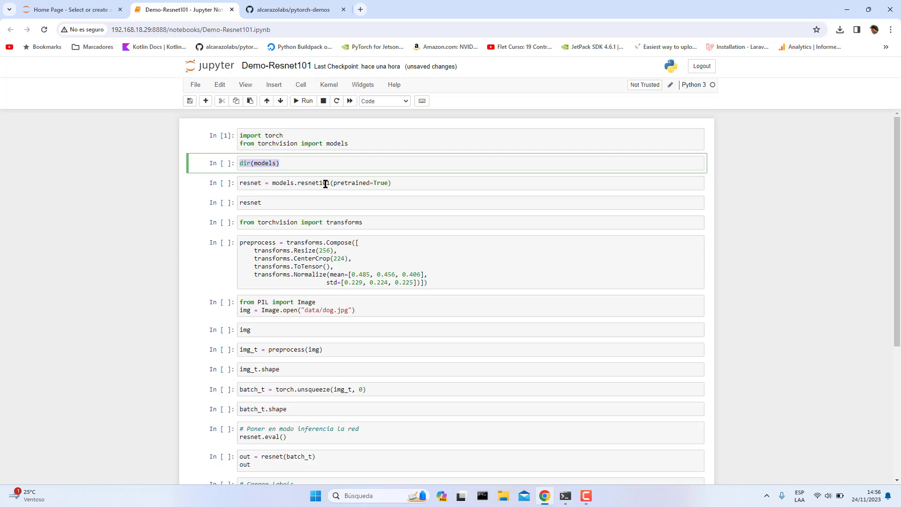
pyautogui.moveTo(304, 160)
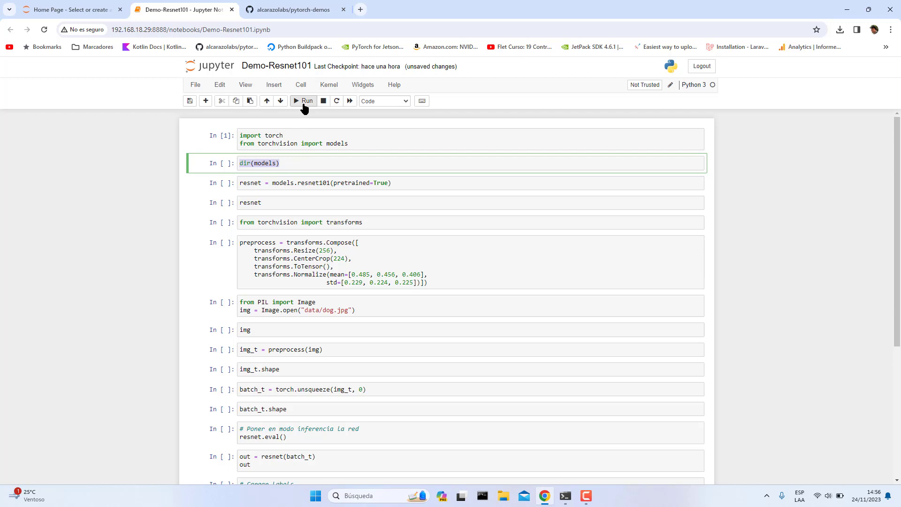
pyautogui.moveTo(304, 106)
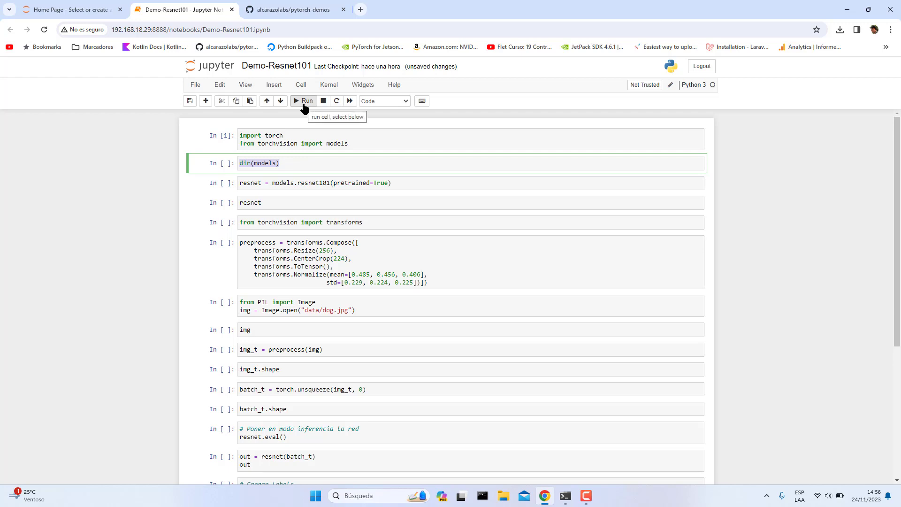
pyautogui.click(302, 101)
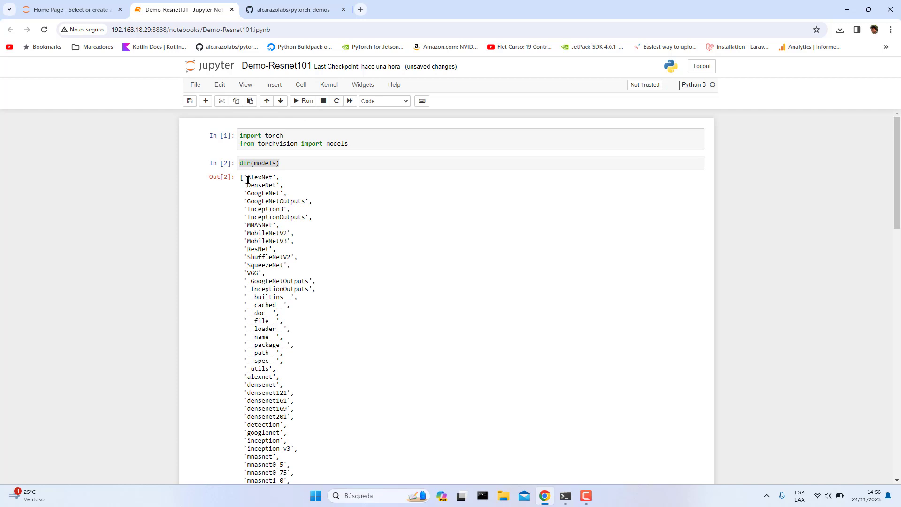
pyautogui.scroll(-3)
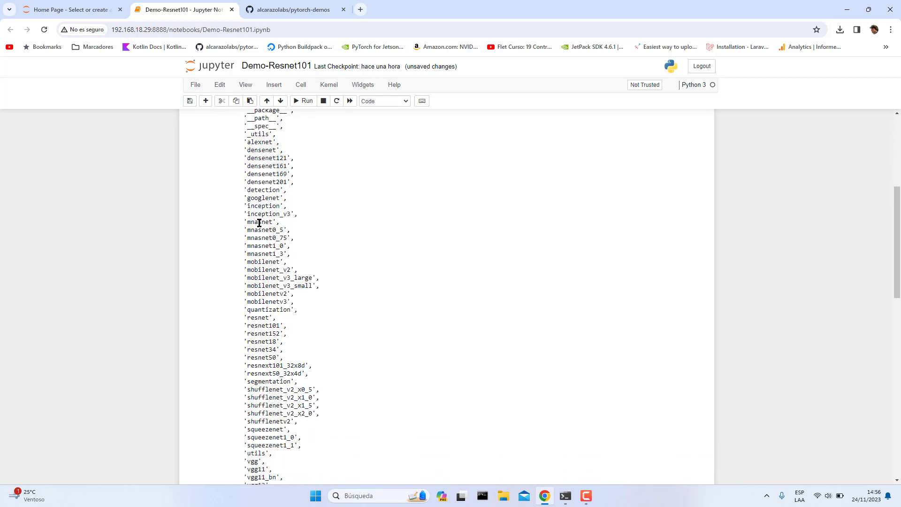
pyautogui.moveTo(248, 361)
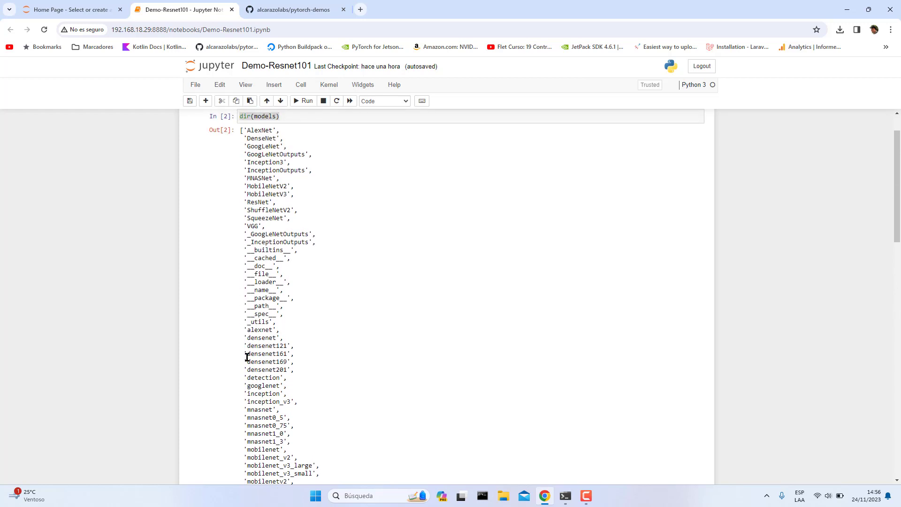
pyautogui.scroll(-3)
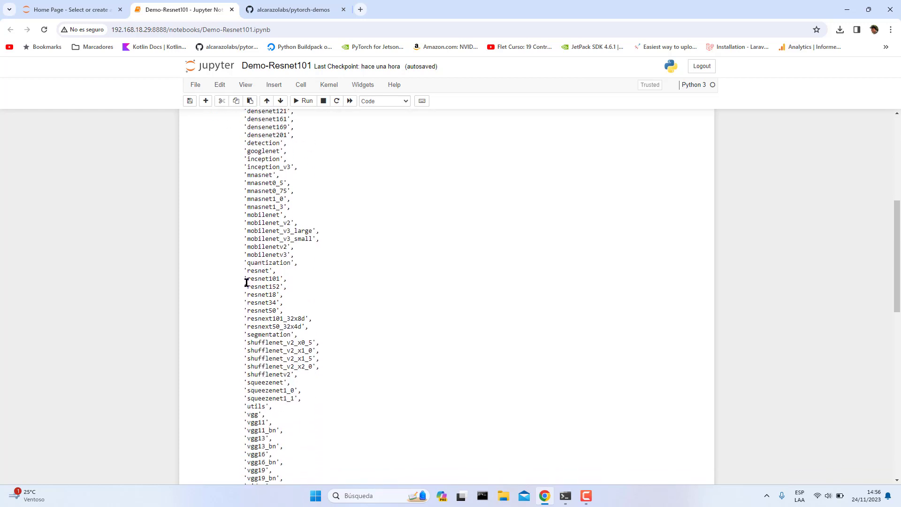
pyautogui.scroll(-3)
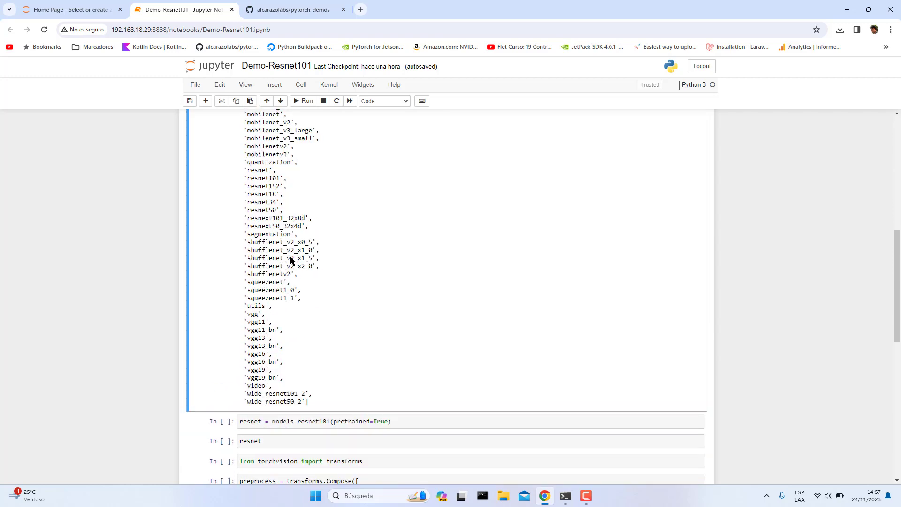
pyautogui.scroll(-3)
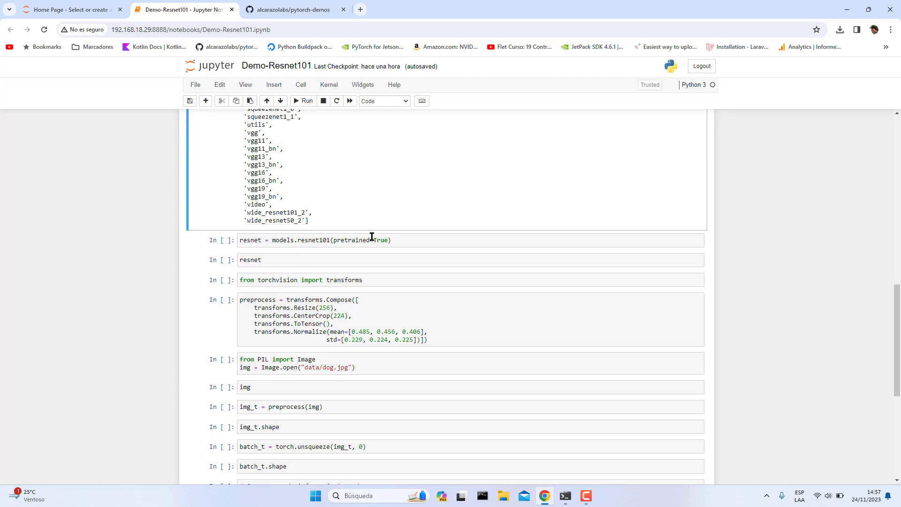
pyautogui.moveTo(308, 245)
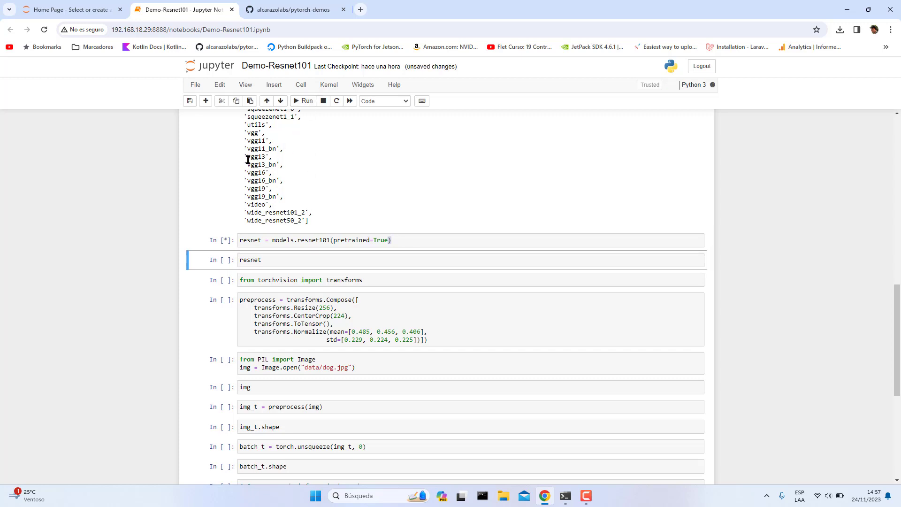
pyautogui.moveTo(331, 236)
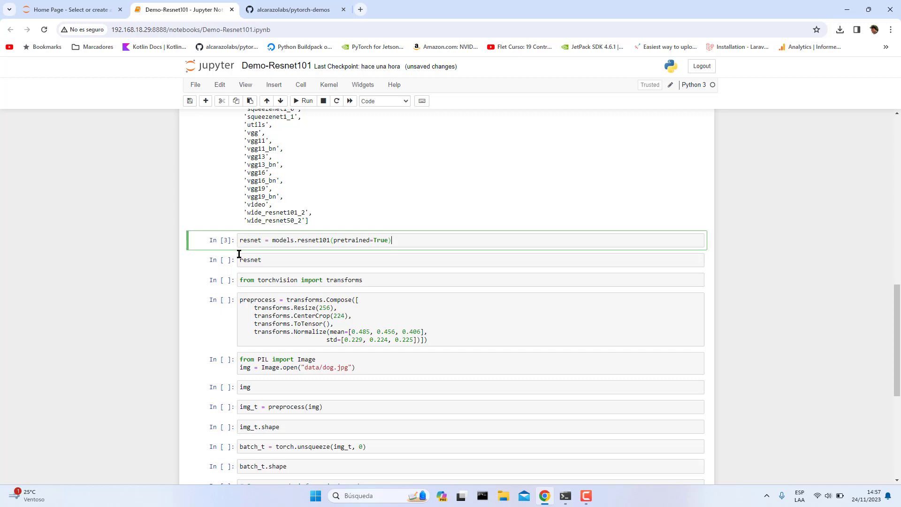
# Step: Highlight resnet in the models.resnet101(pretrained=True) cell and glance at the GitHub repo before returning
pyautogui.doubleClick(250, 239)
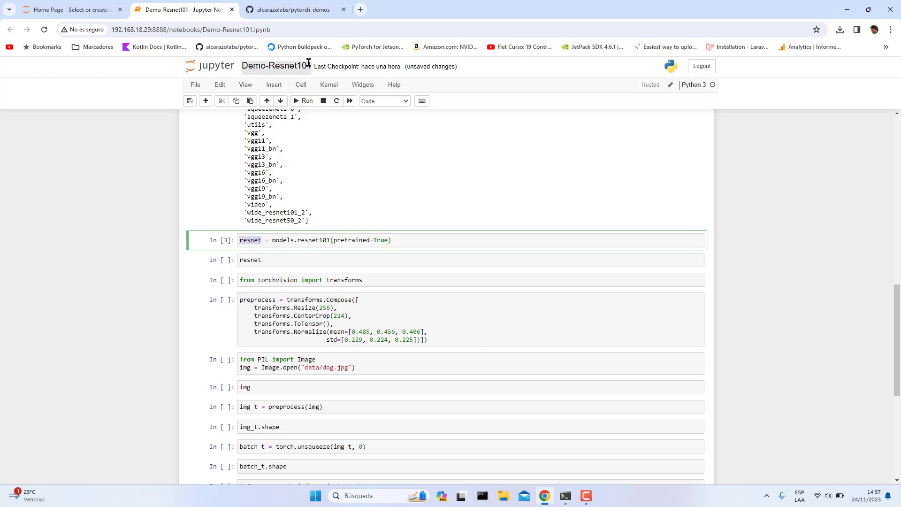
pyautogui.click(290, 10)
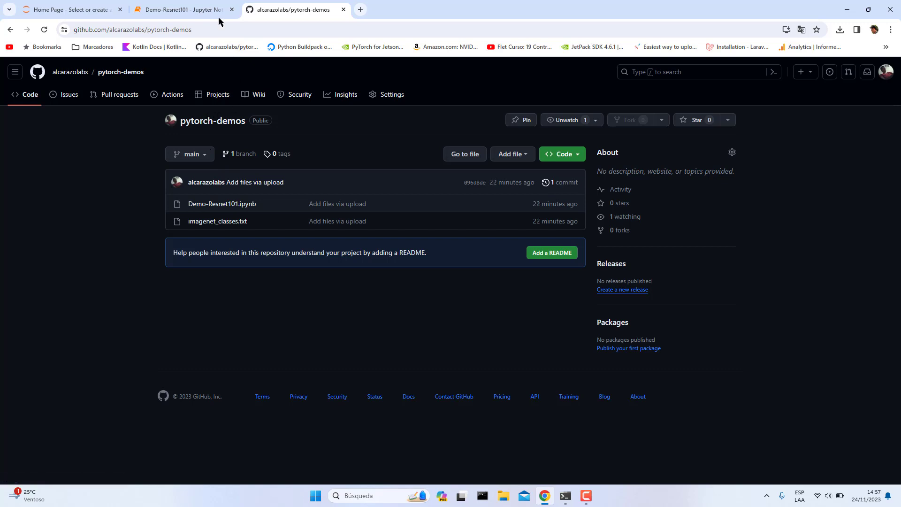
pyautogui.click(180, 9)
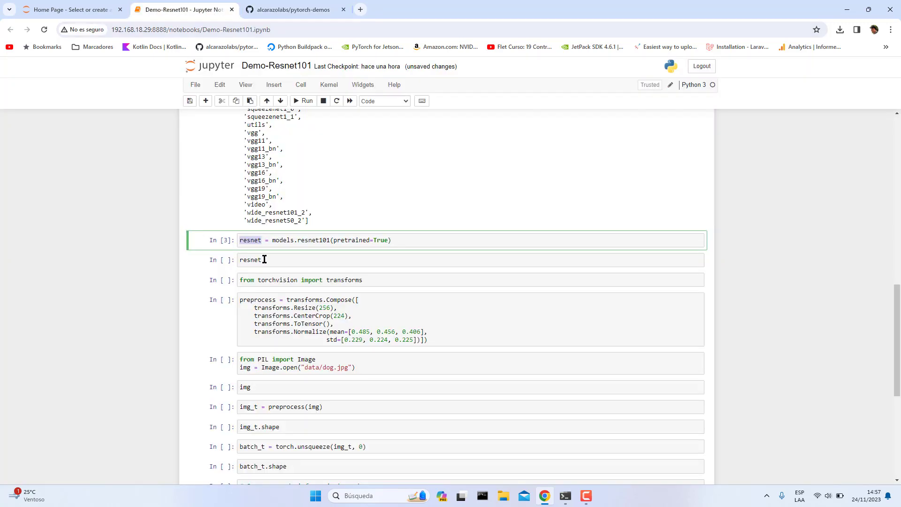
# Step: Run the resnet cell to print the full ResNet-101 architecture down to the 1000-class linear layer
pyautogui.click(276, 260)
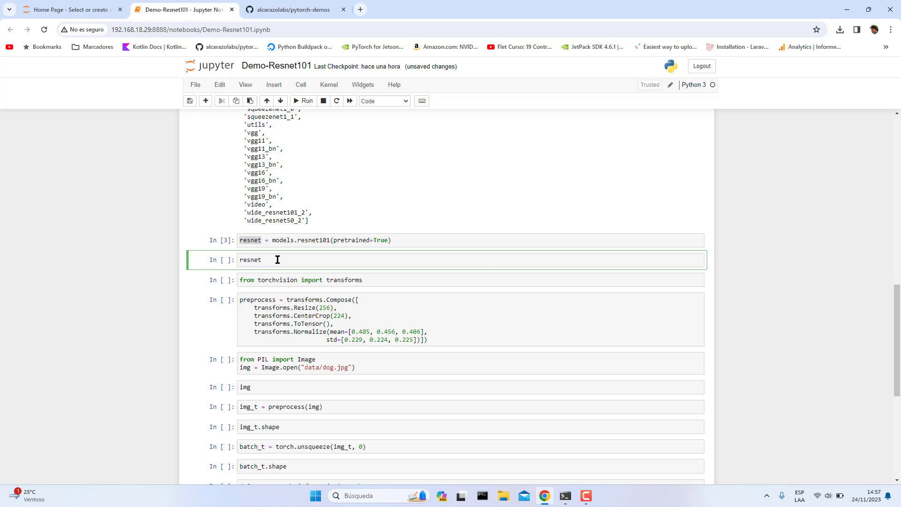
pyautogui.click(300, 100)
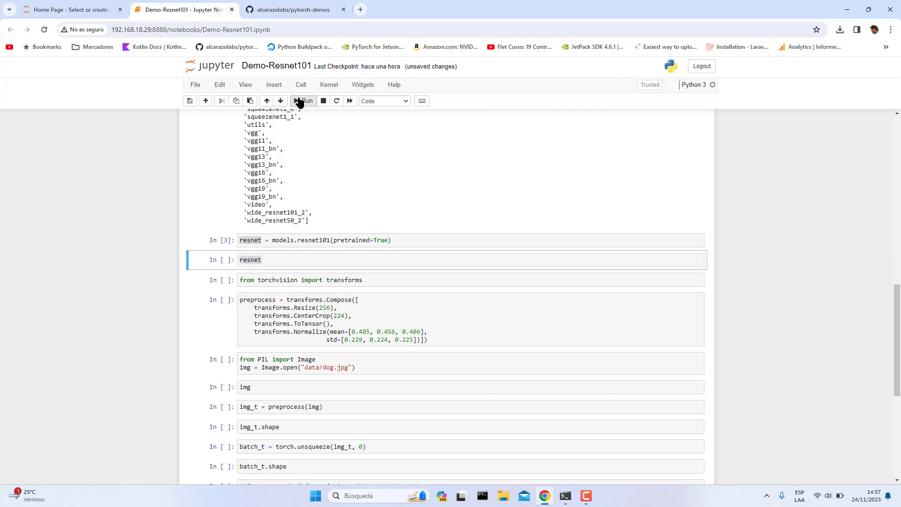
pyautogui.click(301, 100)
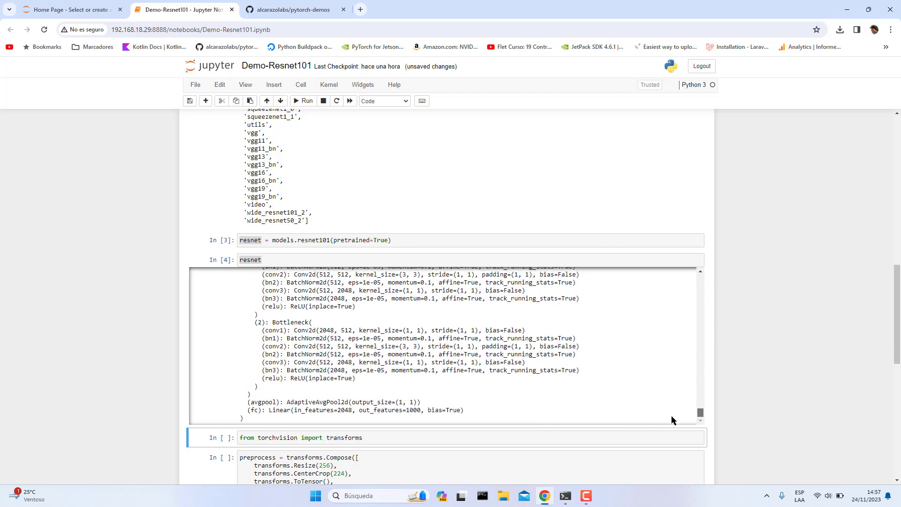
pyautogui.scroll(-3)
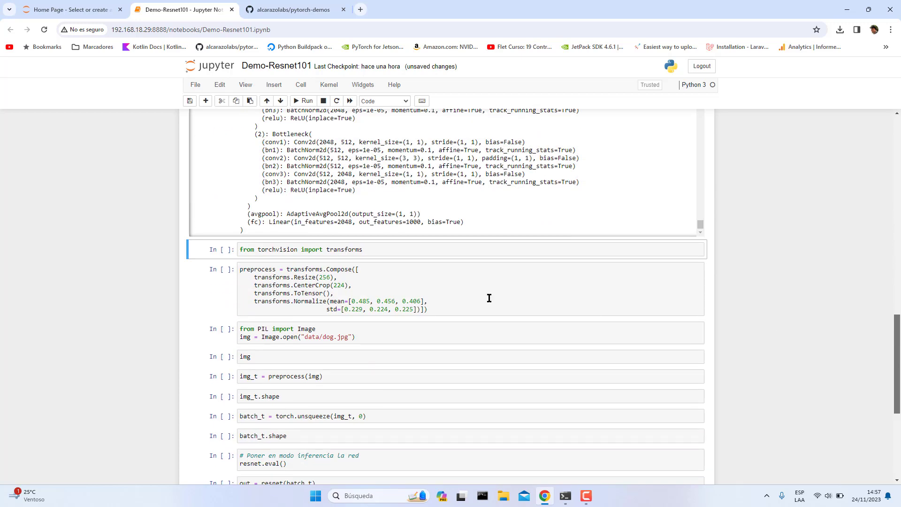
pyautogui.moveTo(325, 321)
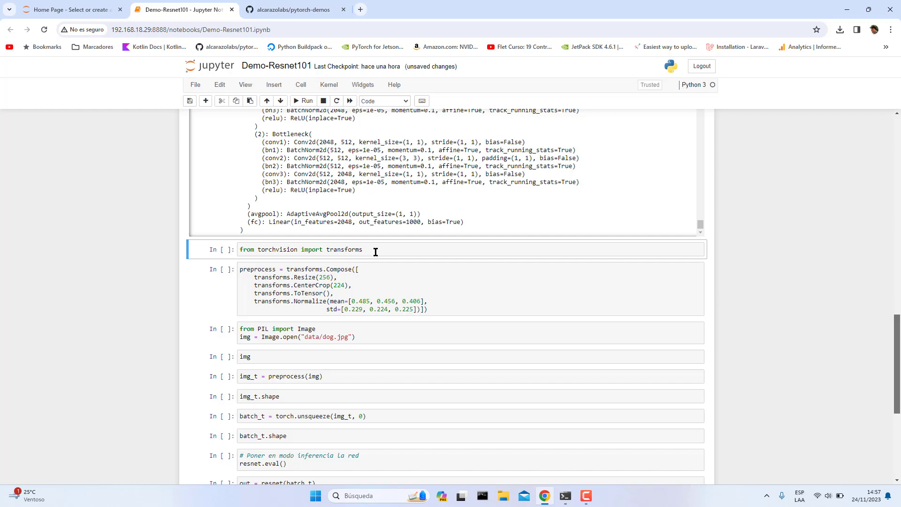
# Step: Run the transforms import and the preprocess Compose cell (Resize 256, CenterCrop 224, ToTensor, Normalize)
pyautogui.click(303, 101)
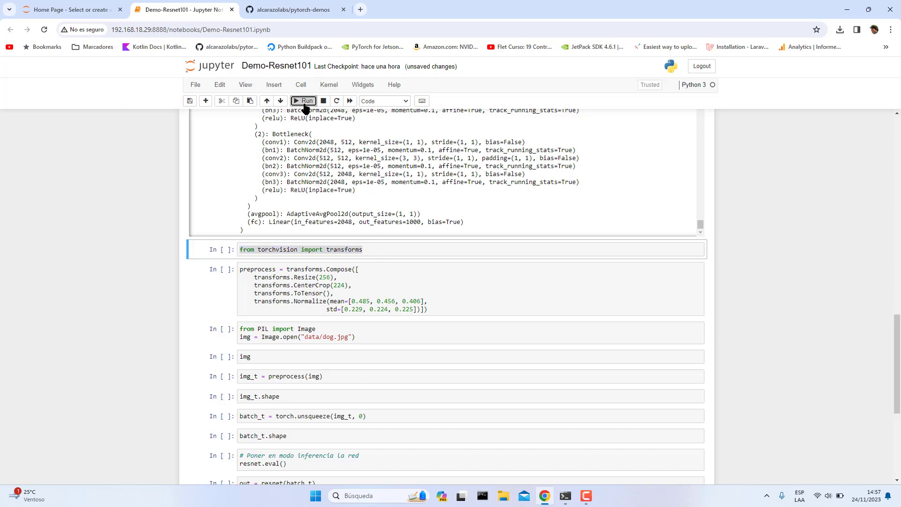
pyautogui.click(303, 100)
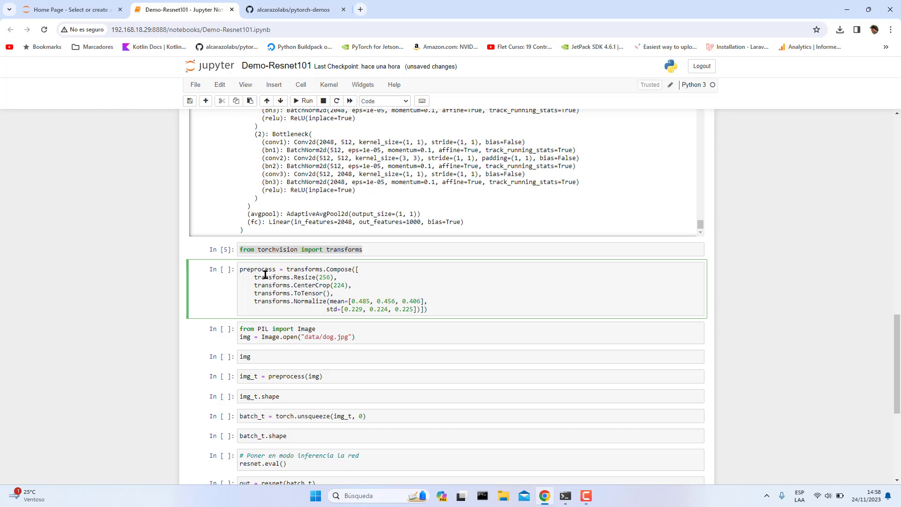
pyautogui.moveTo(254, 276)
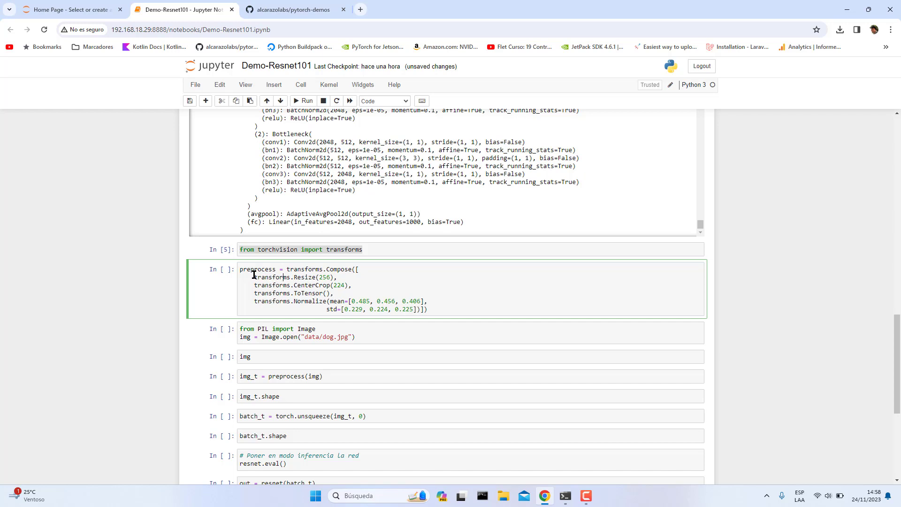
pyautogui.moveTo(296, 268)
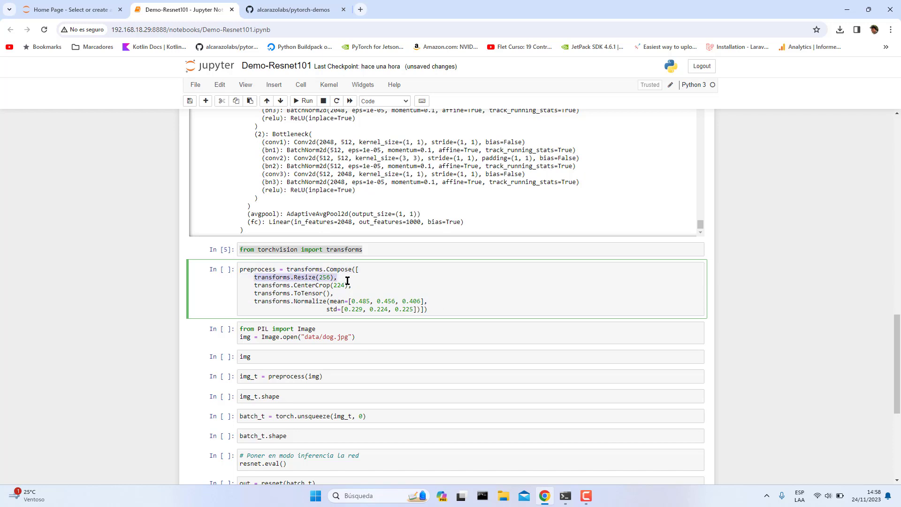
pyautogui.doubleClick(271, 285)
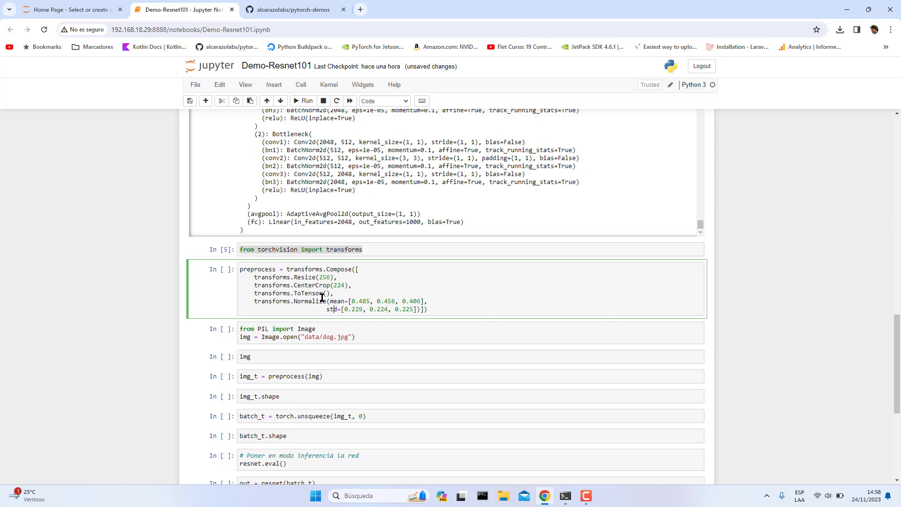
pyautogui.click(303, 100)
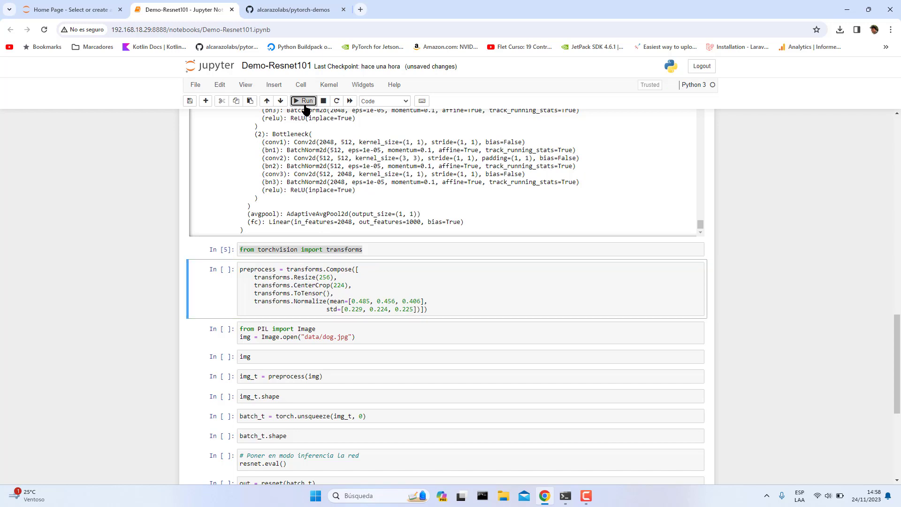
pyautogui.click(303, 100)
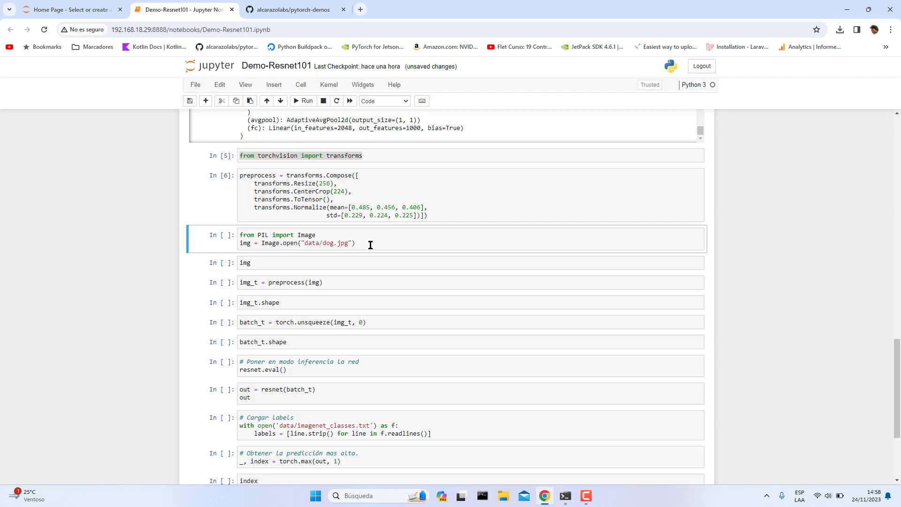
pyautogui.moveTo(353, 236)
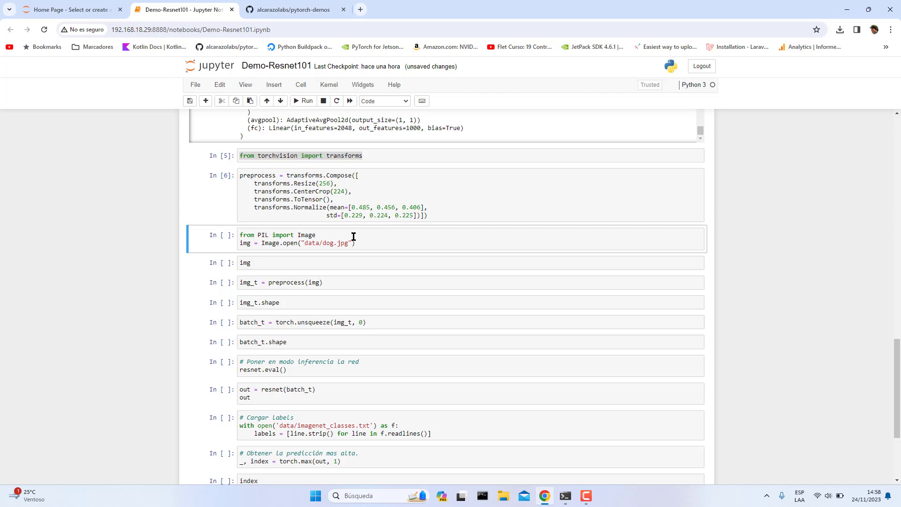
pyautogui.moveTo(354, 221)
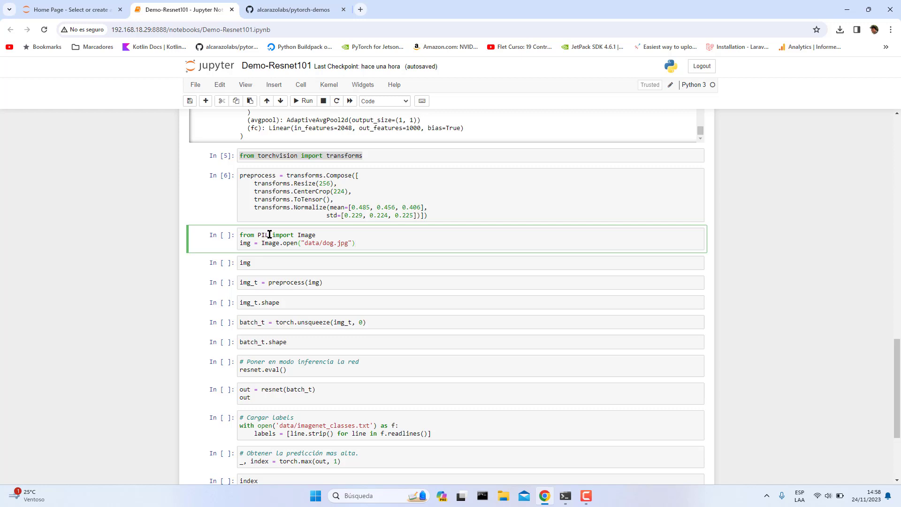
# Step: Load data/dog.jpg with PIL, display the dog photo and apply preprocess to get img_t
pyautogui.doubleClick(263, 235)
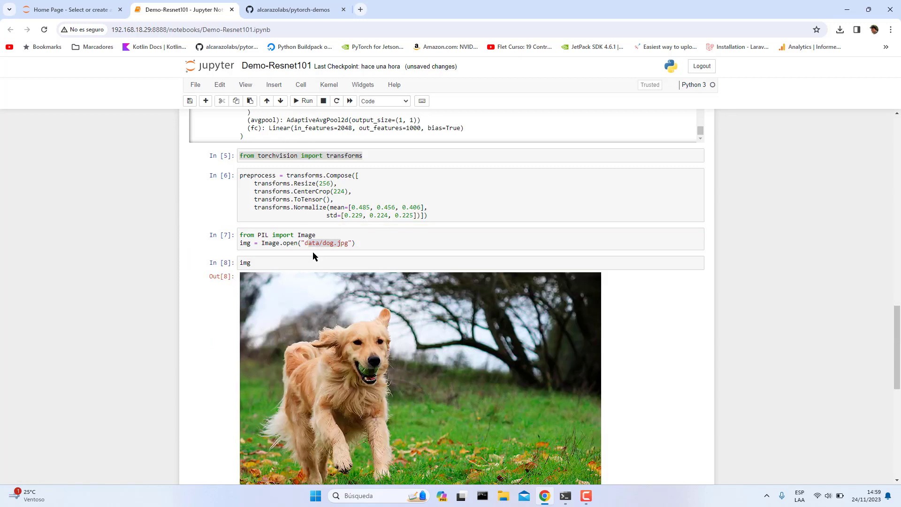
pyautogui.scroll(-3)
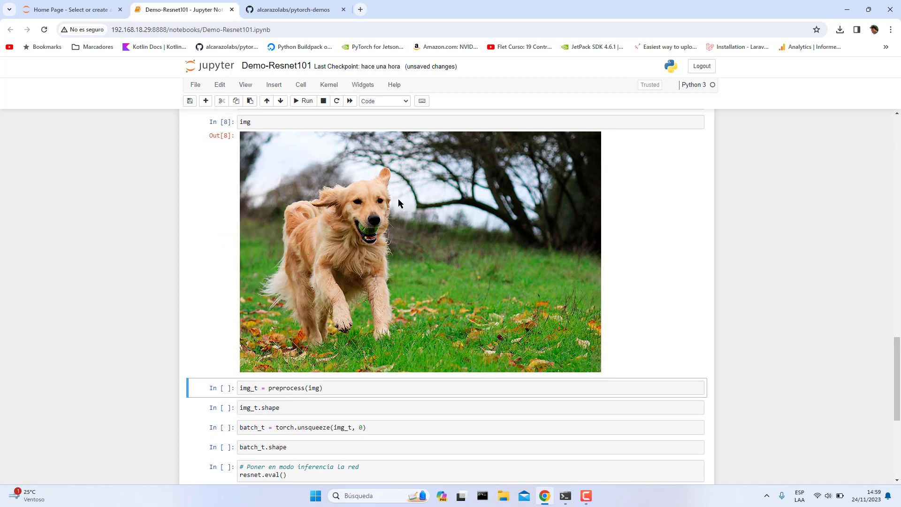
pyautogui.moveTo(306, 292)
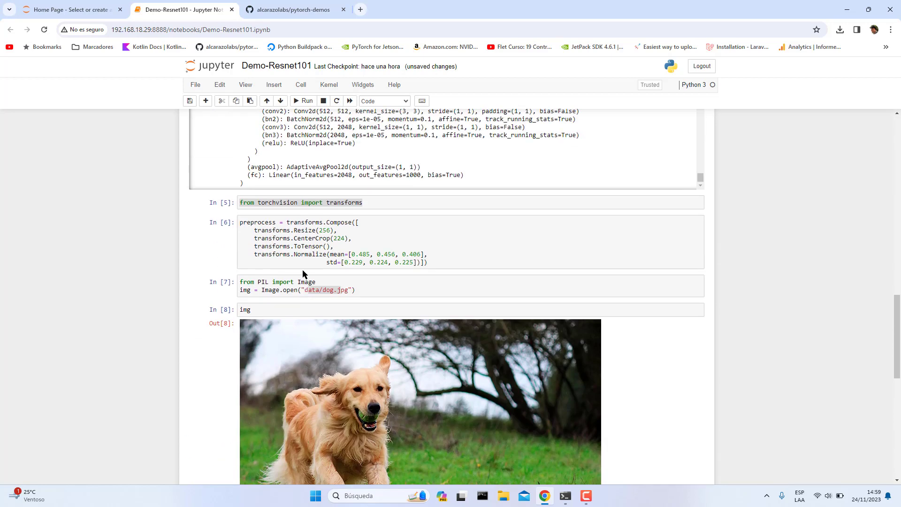
pyautogui.scroll(-3)
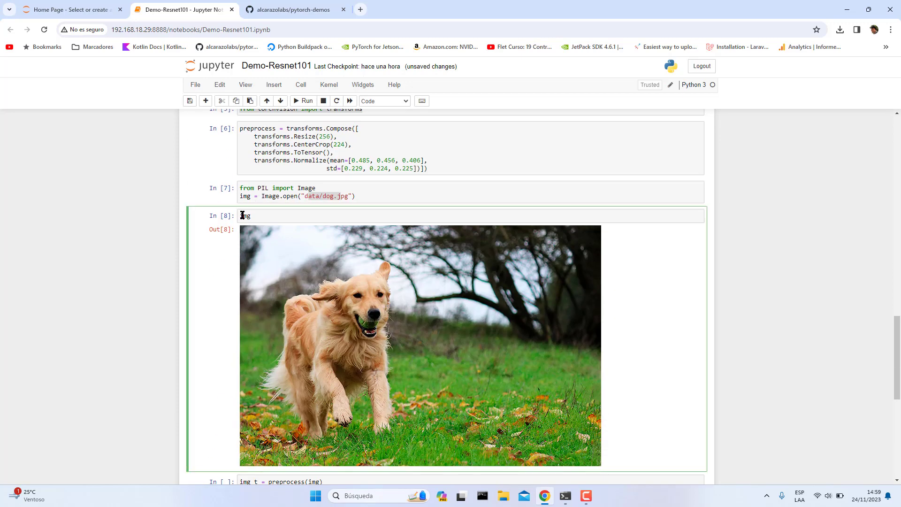
pyautogui.scroll(-3)
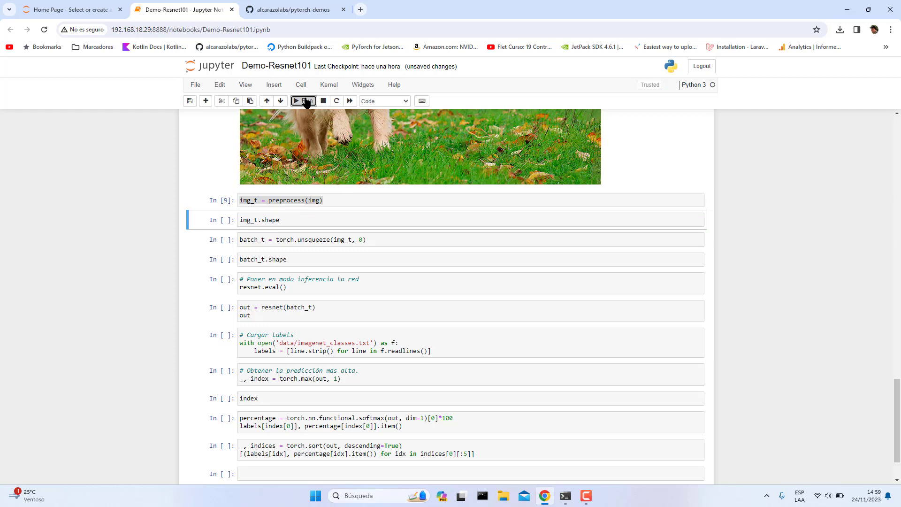
# Step: Show img_t.shape [3, 224, 224], unsqueeze a batch dimension and confirm batch_t.shape [1, 3, 224, 224]
pyautogui.click(303, 101)
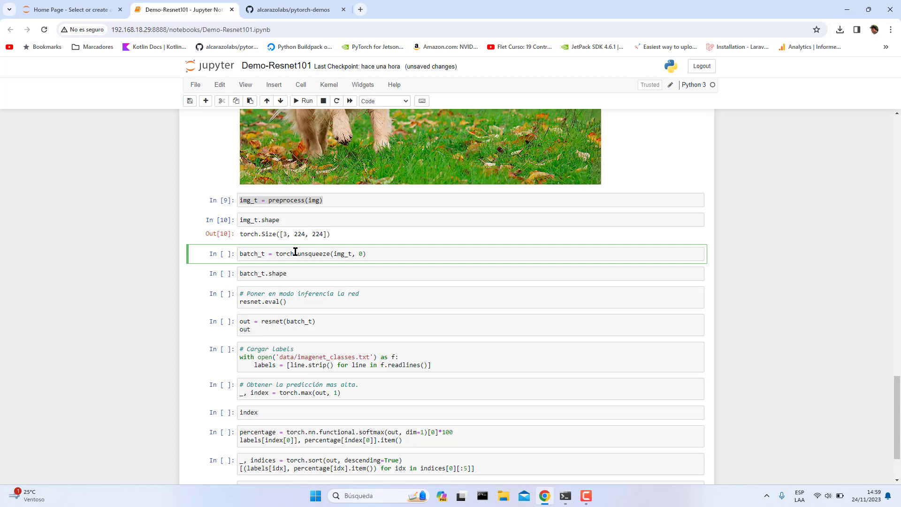
pyautogui.moveTo(261, 251)
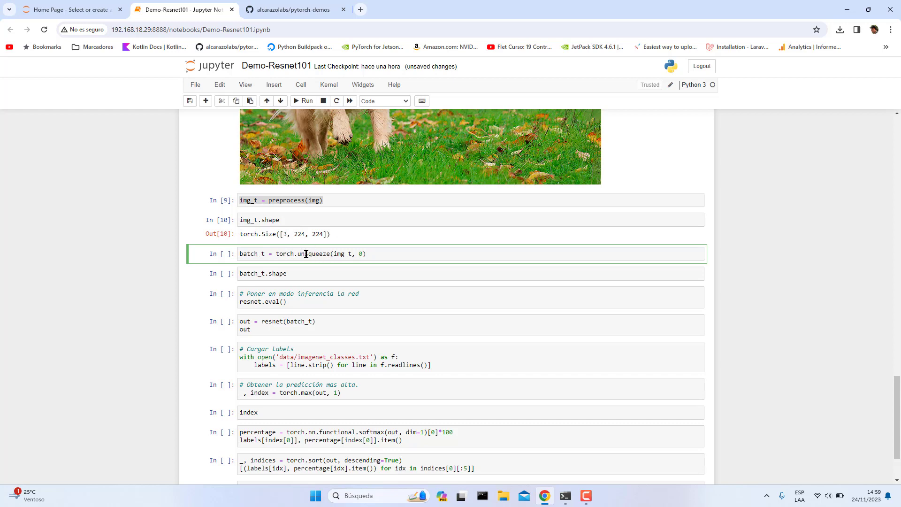
pyautogui.moveTo(289, 254)
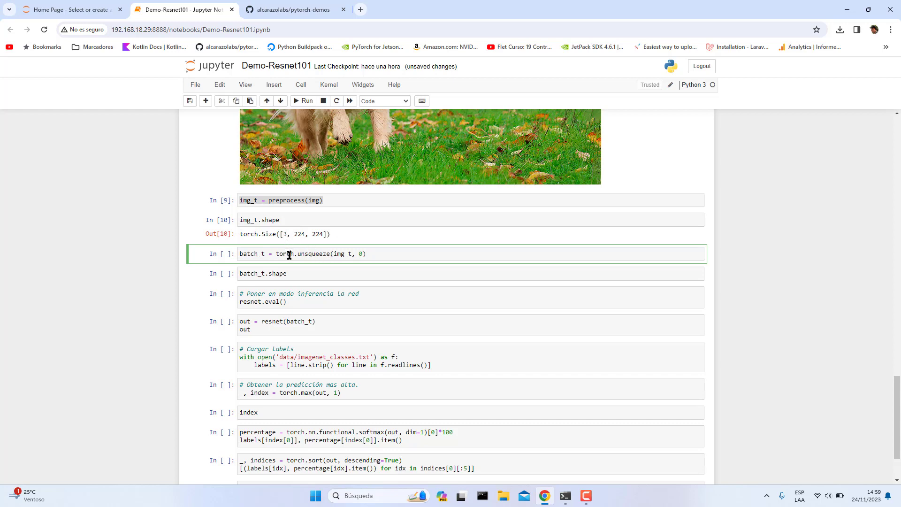
pyautogui.click(302, 101)
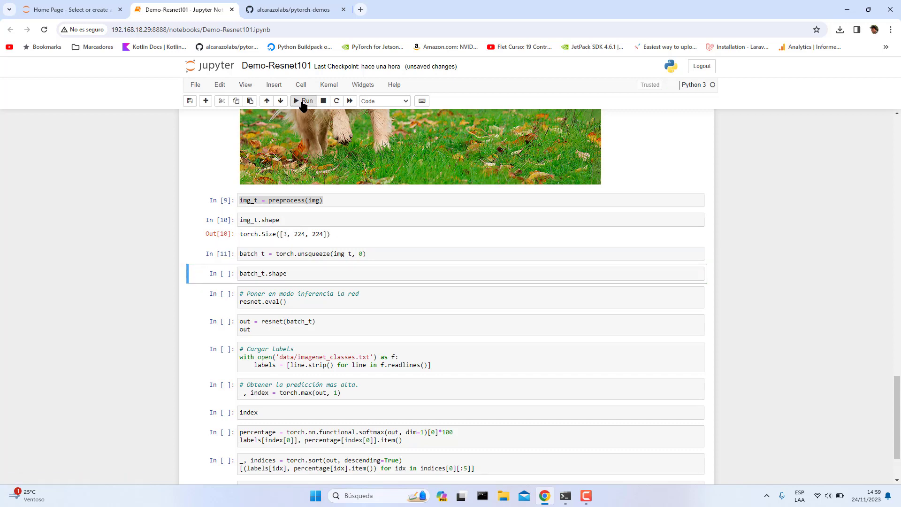
pyautogui.click(302, 101)
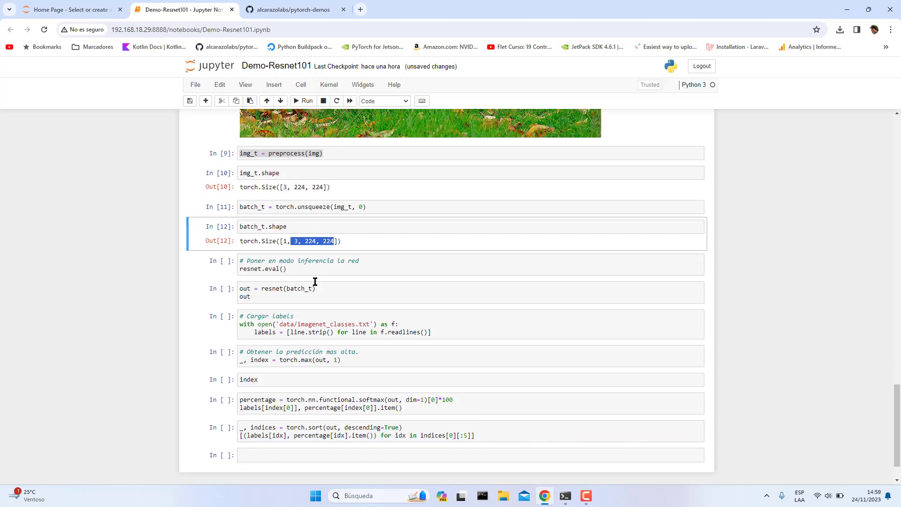
pyautogui.click(305, 269)
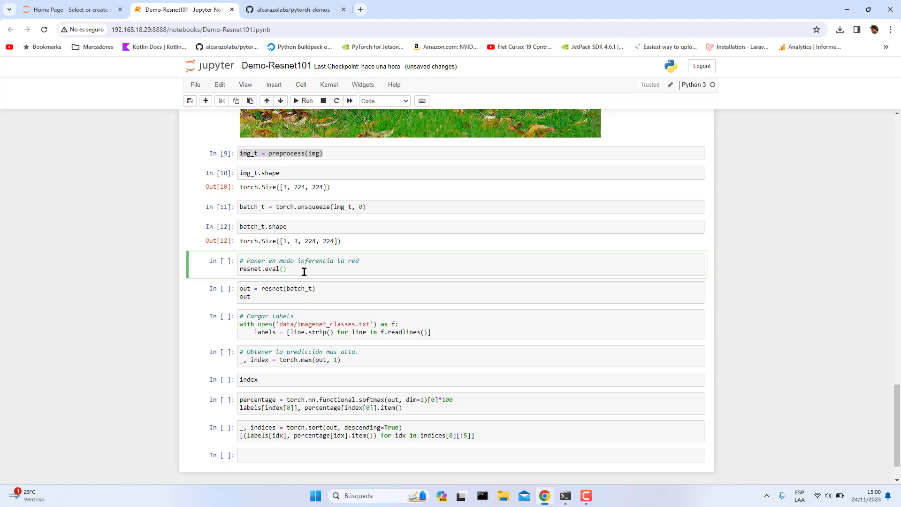
pyautogui.moveTo(299, 267)
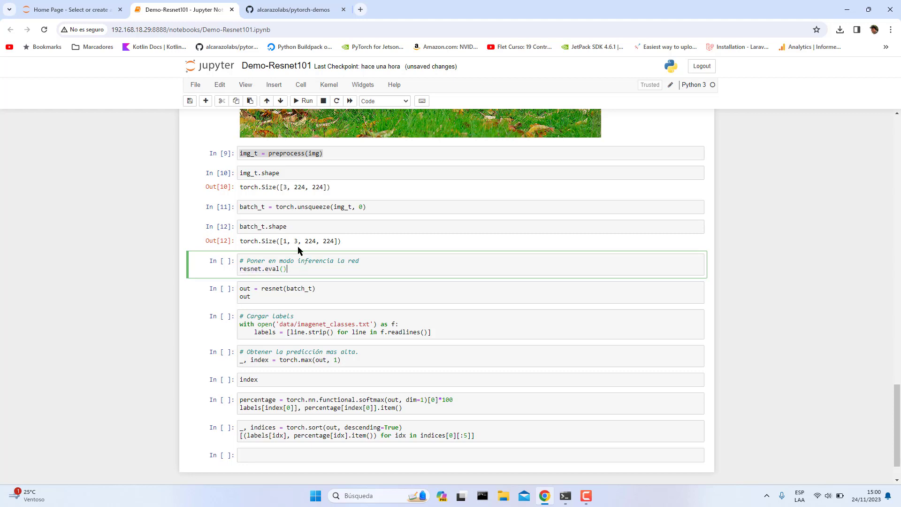
pyautogui.moveTo(309, 96)
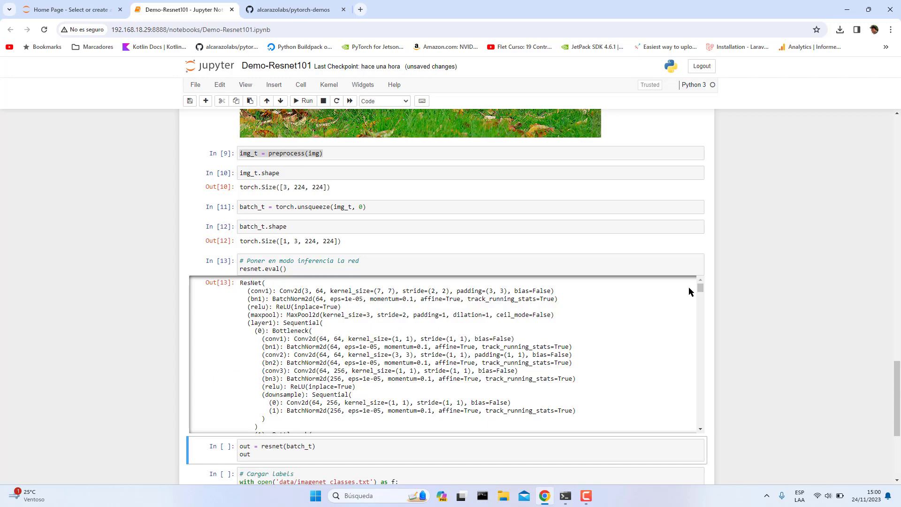
# Step: Scroll through the resnet.eval() architecture output and highlight the out = resnet(batch_t) line
pyautogui.scroll(-3)
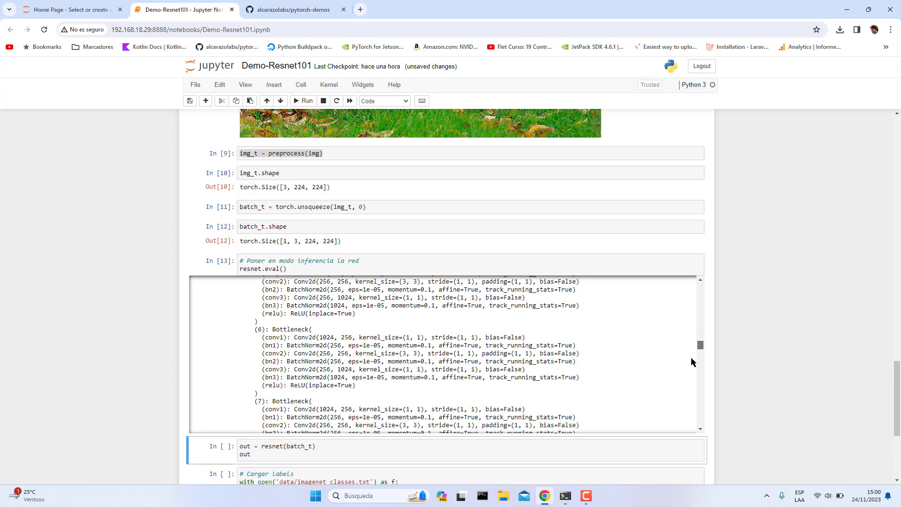
pyautogui.scroll(-3)
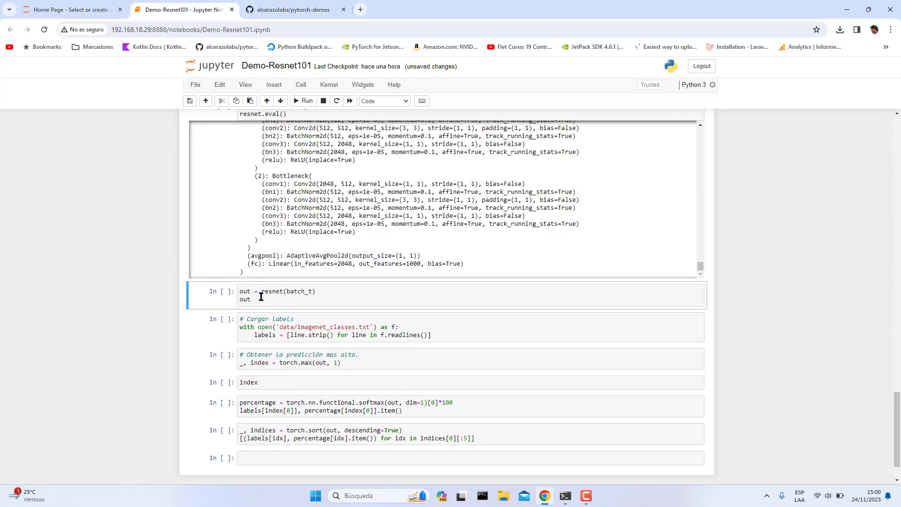
pyautogui.moveTo(296, 284)
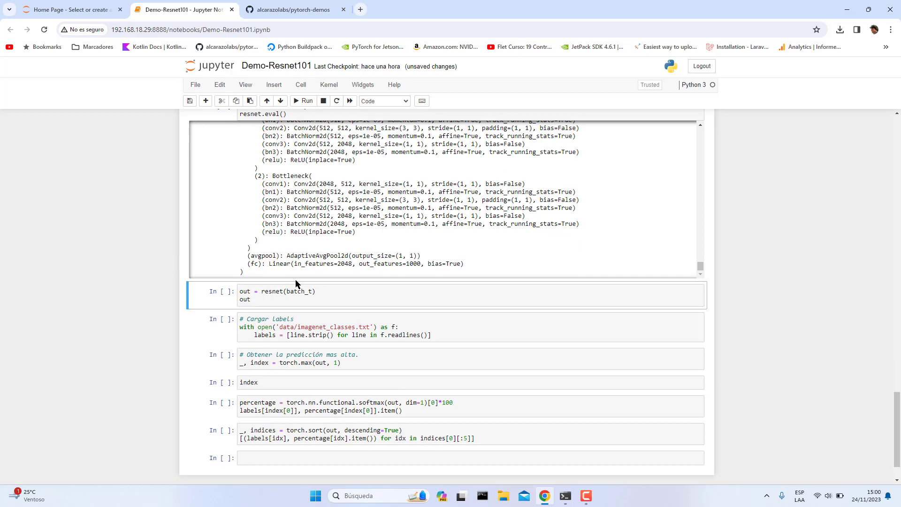
pyautogui.doubleClick(295, 291)
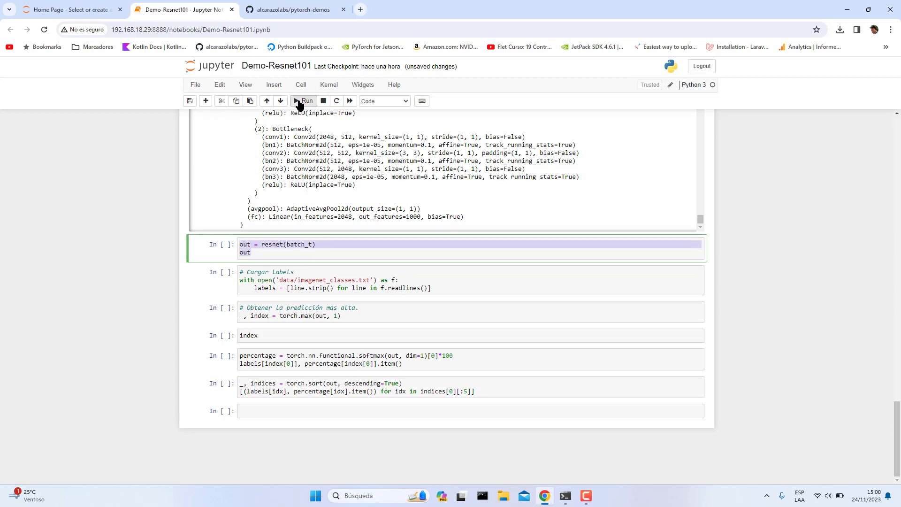
pyautogui.click(303, 100)
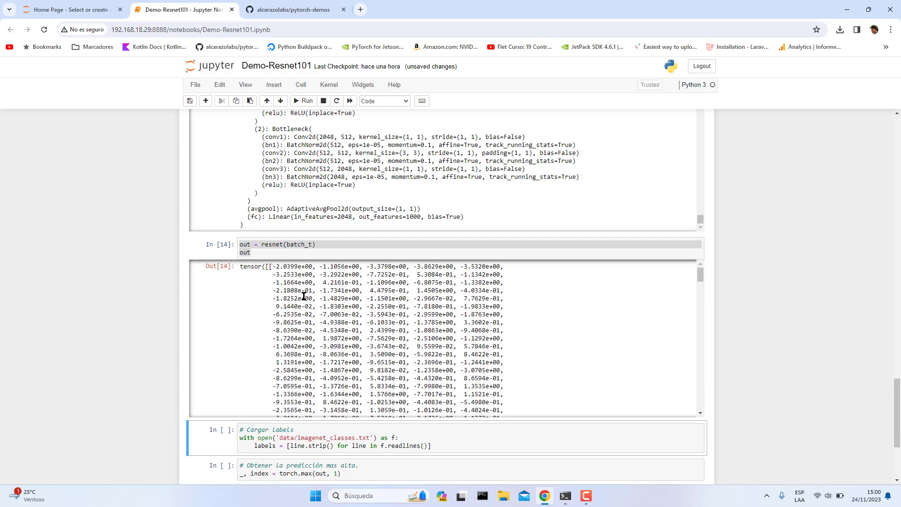
pyautogui.moveTo(277, 265)
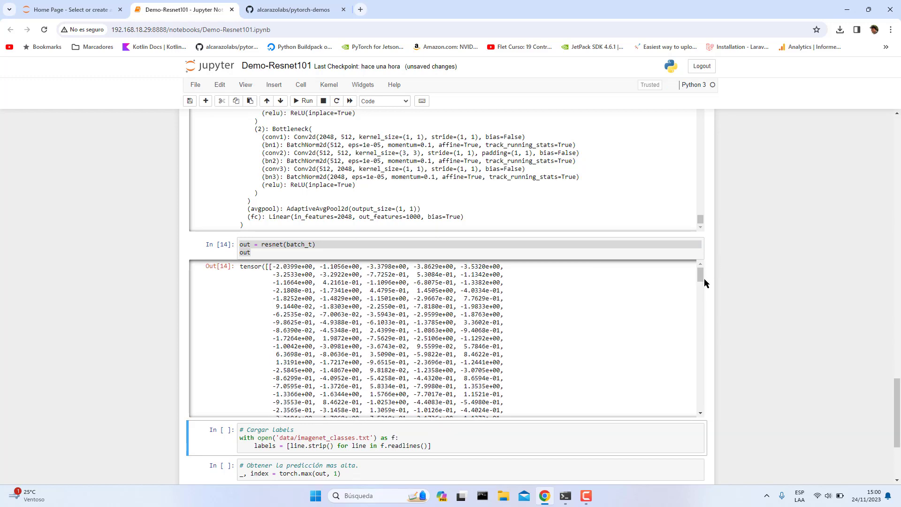
pyautogui.scroll(-3)
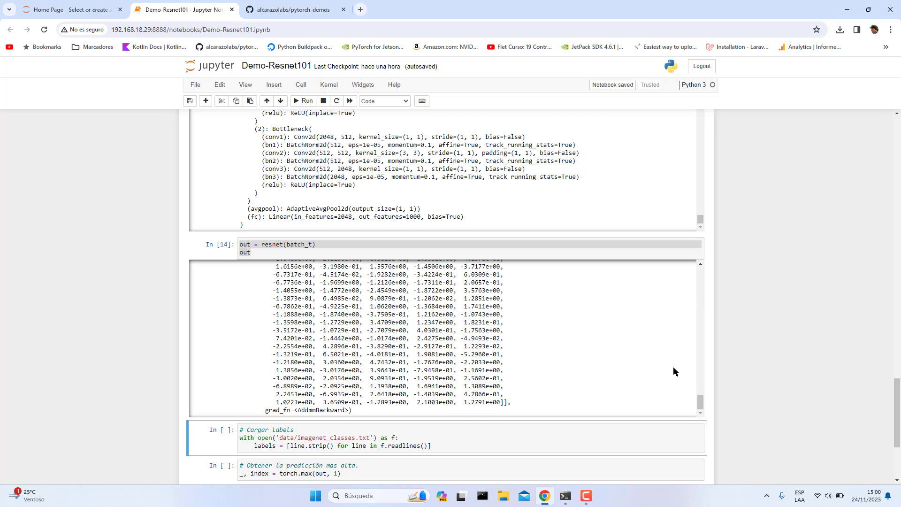
pyautogui.scroll(-3)
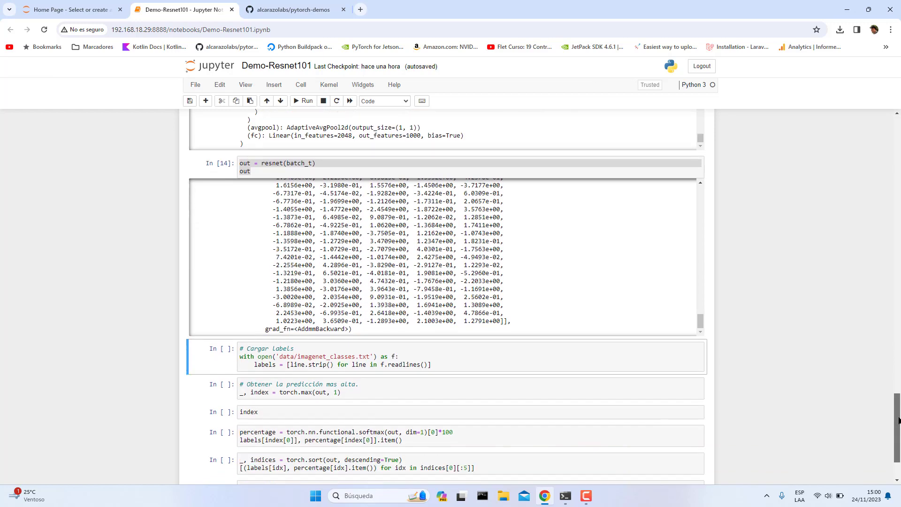
pyautogui.scroll(-3)
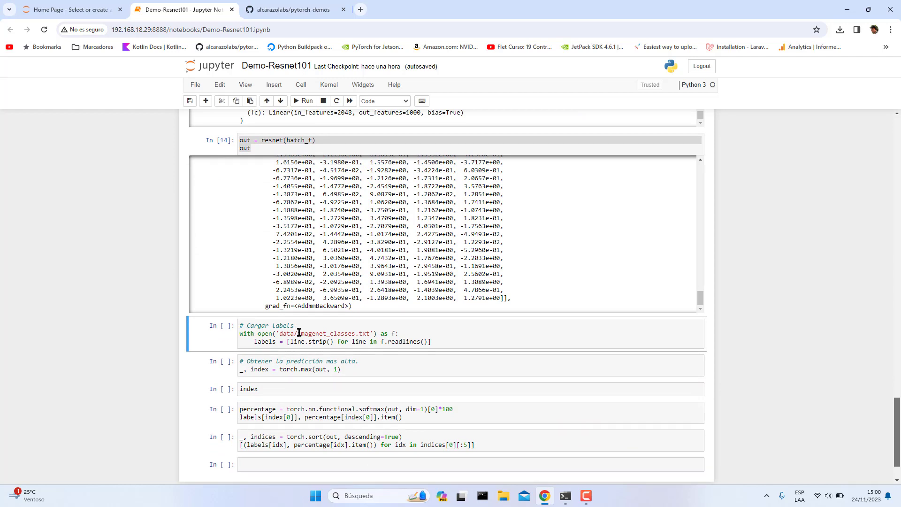
# Step: View the pytorch-demos repo with imagenet_classes.txt on GitHub, then return to the Demo-Resnet101 notebook
pyautogui.click(290, 9)
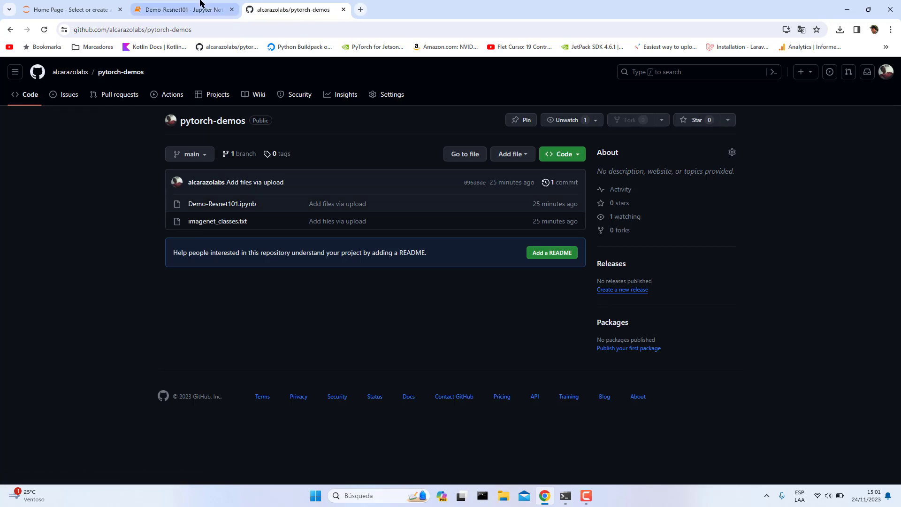
pyautogui.click(181, 9)
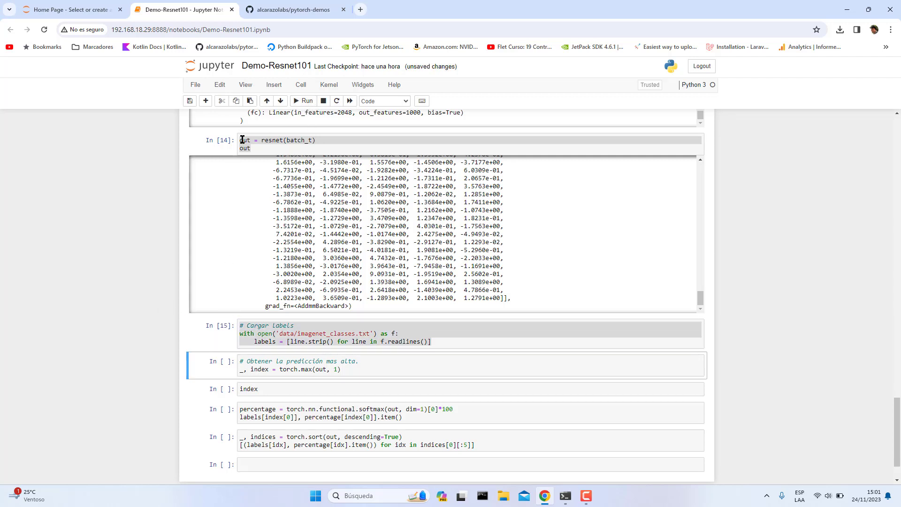
# Step: Run the torch.max cell and the index cell to get the top class index tensor([207])
pyautogui.scroll(-3)
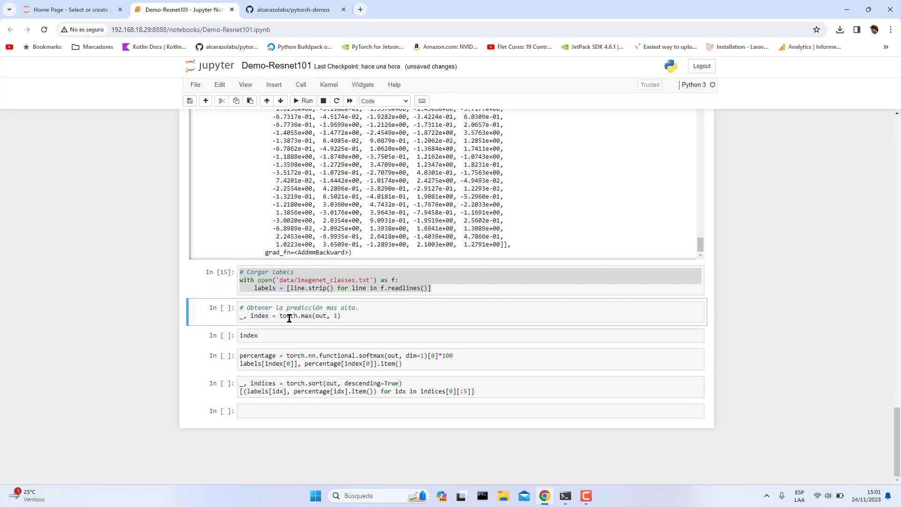
pyautogui.click(311, 316)
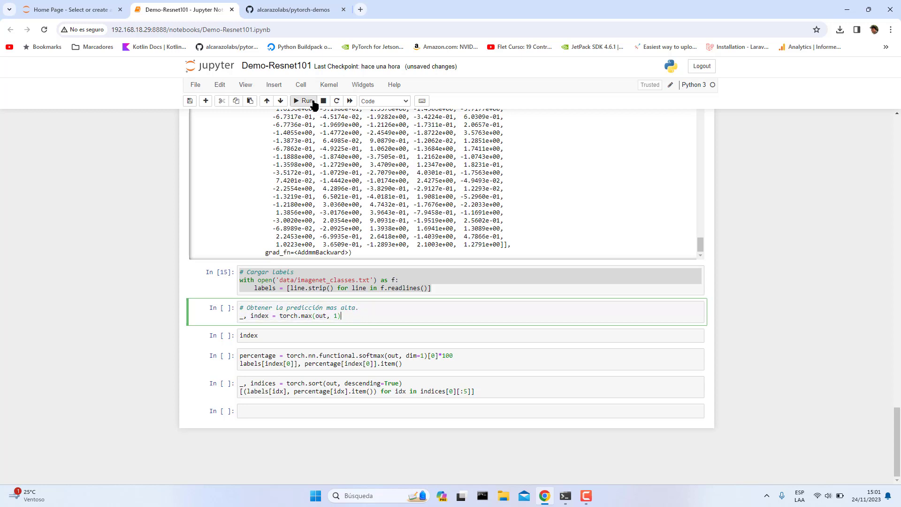
pyautogui.click(307, 101)
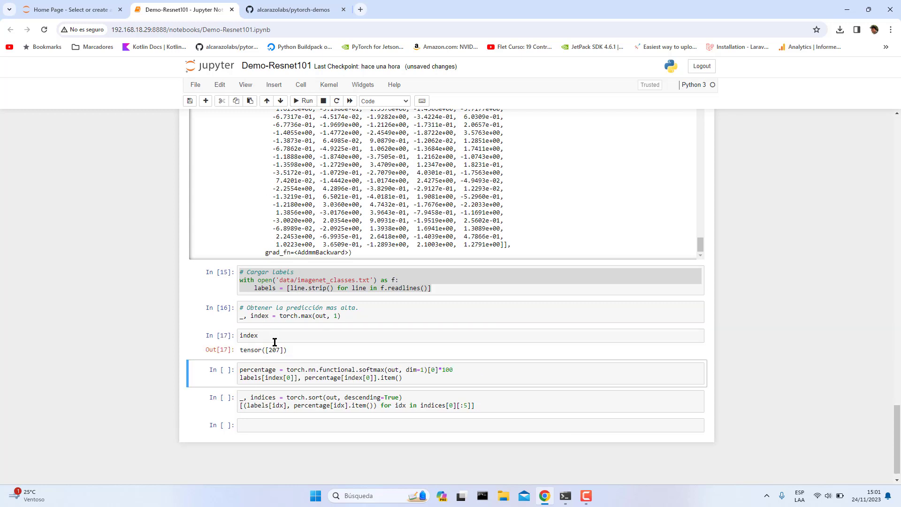
pyautogui.scroll(-3)
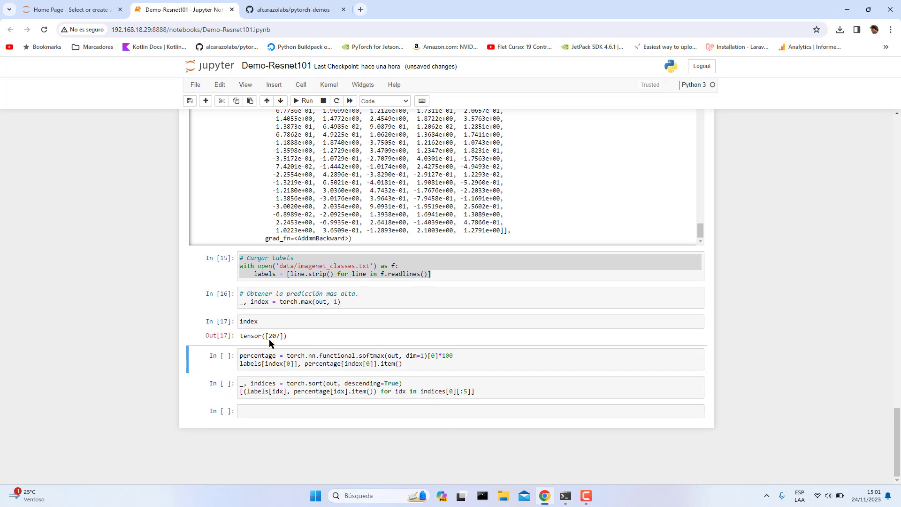
pyautogui.click(414, 364)
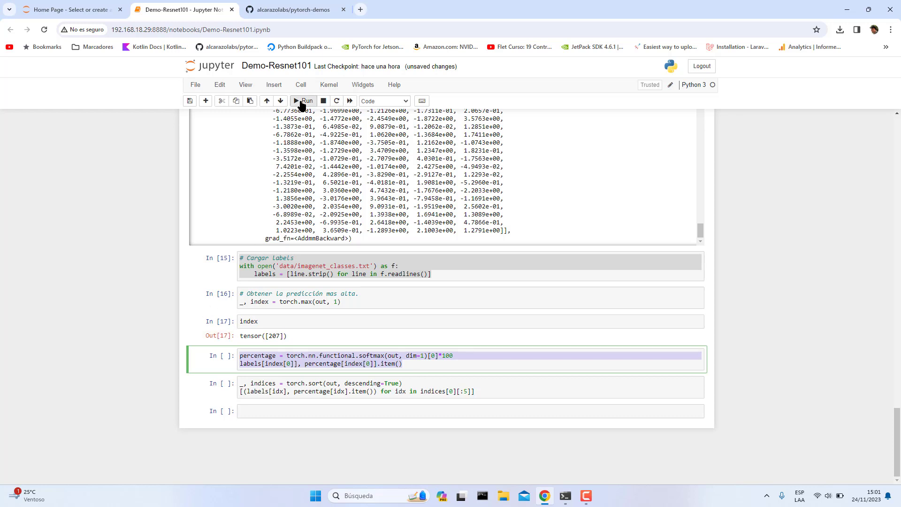
# Step: Run the softmax and torch.sort cells: golden retriever ~89.57% with tennis ball second, then highlight 'golden retriever'
pyautogui.click(297, 101)
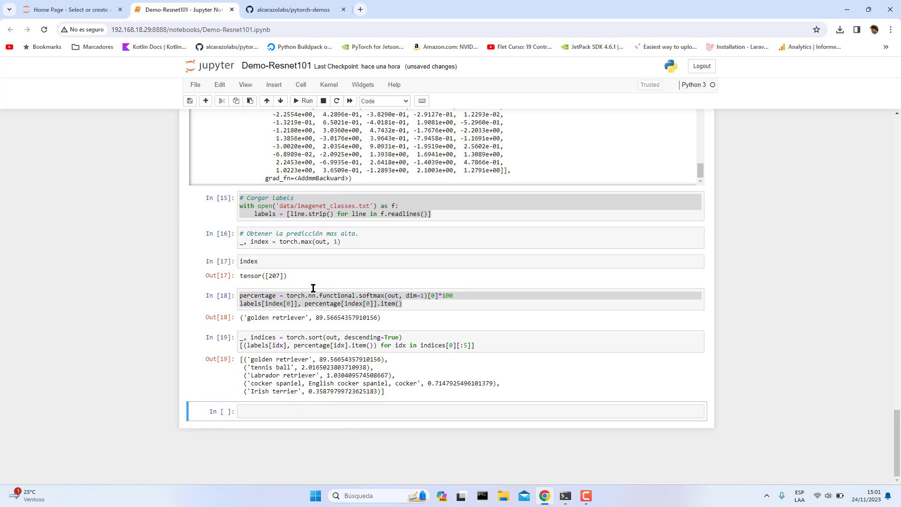
pyautogui.moveTo(279, 317)
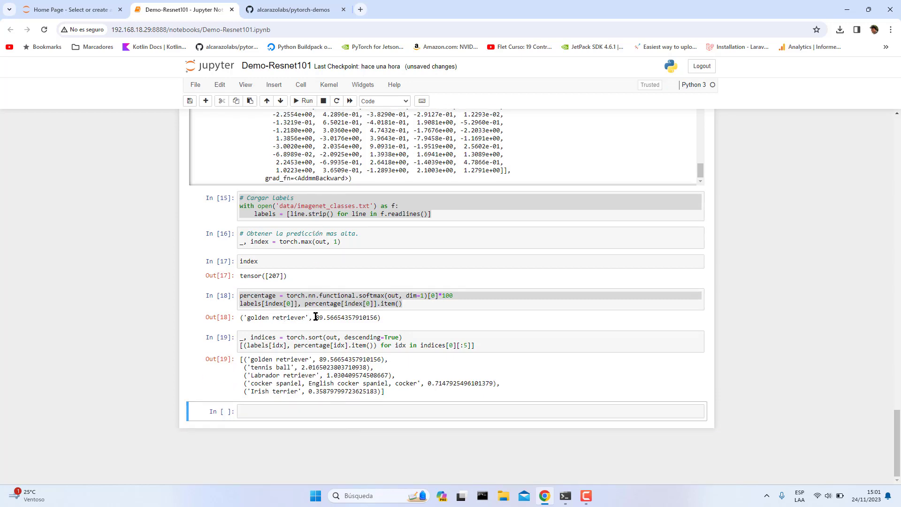
pyautogui.moveTo(319, 315)
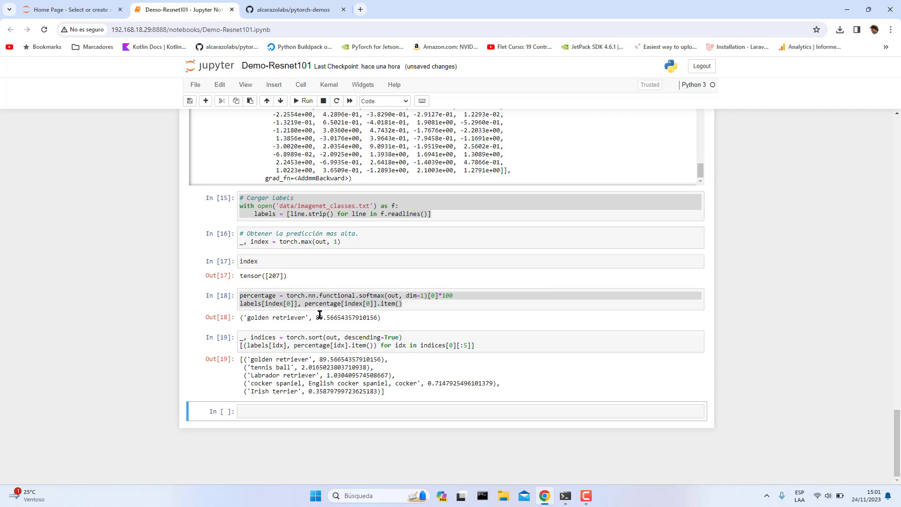
pyautogui.moveTo(279, 317)
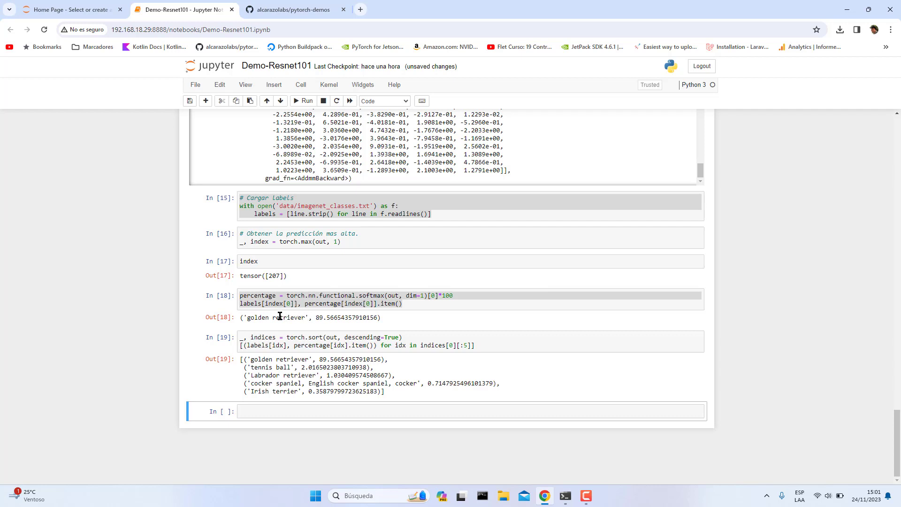
pyautogui.doubleClick(257, 318)
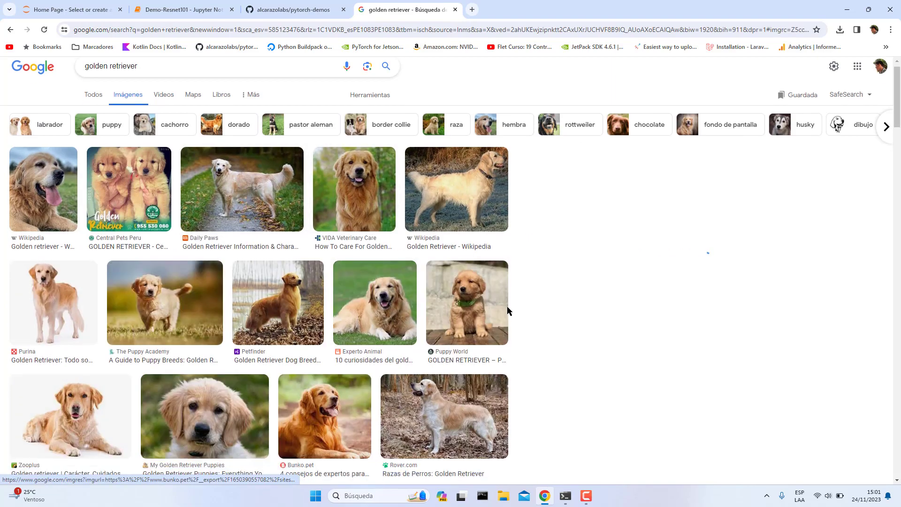
# Step: Flip between the golden retriever image results and the notebook's dog photo to compare them
pyautogui.click(295, 10)
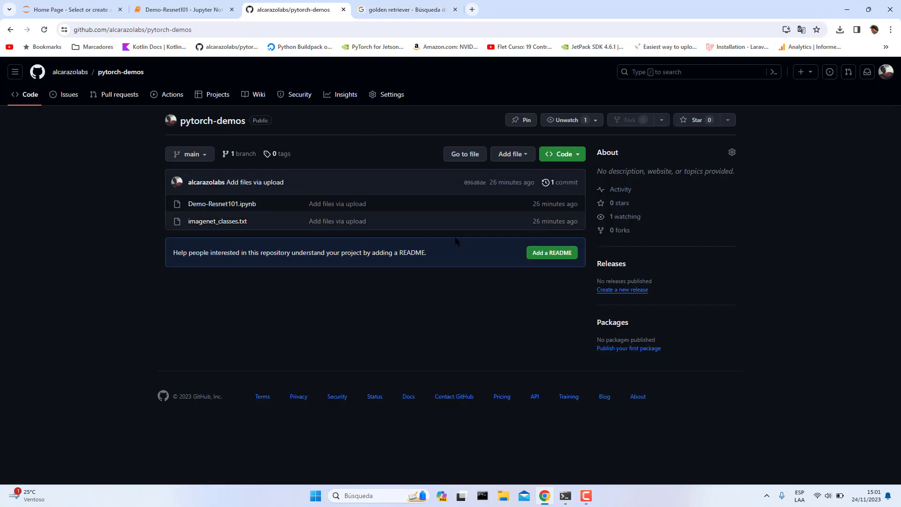
pyautogui.click(182, 9)
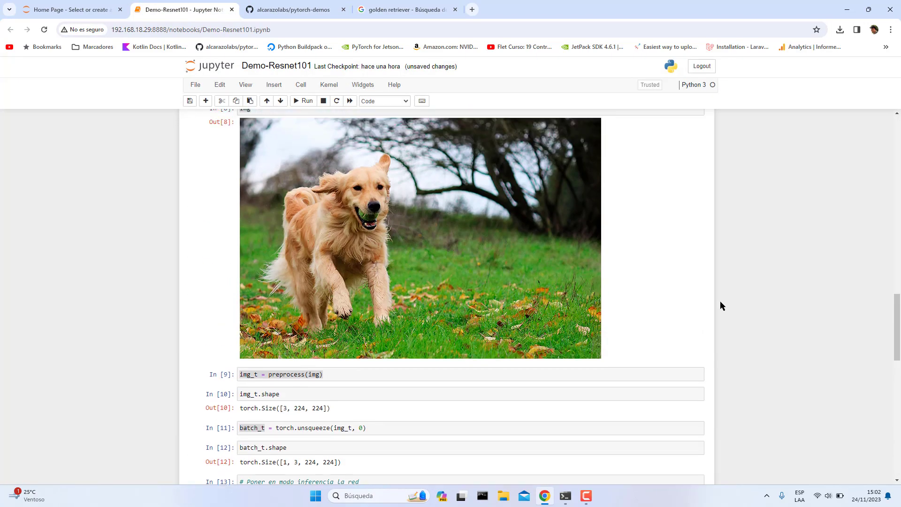
pyautogui.click(410, 9)
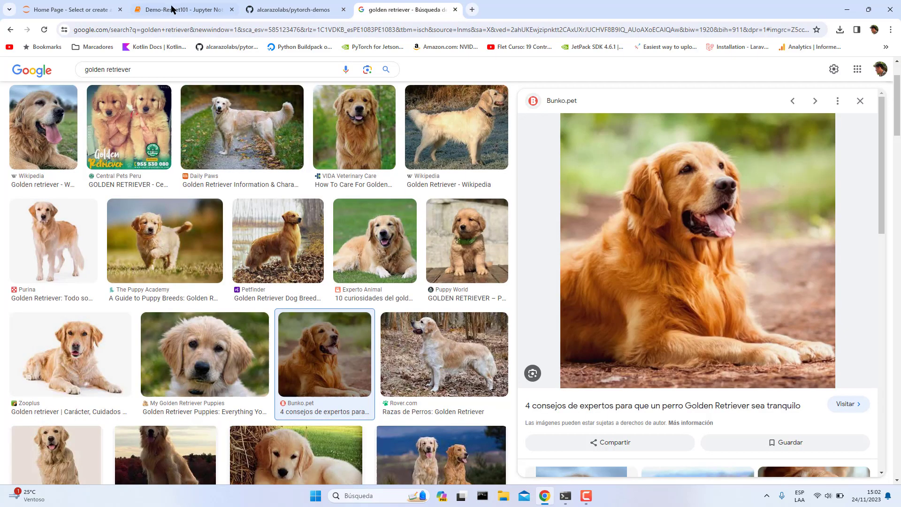
pyautogui.click(173, 10)
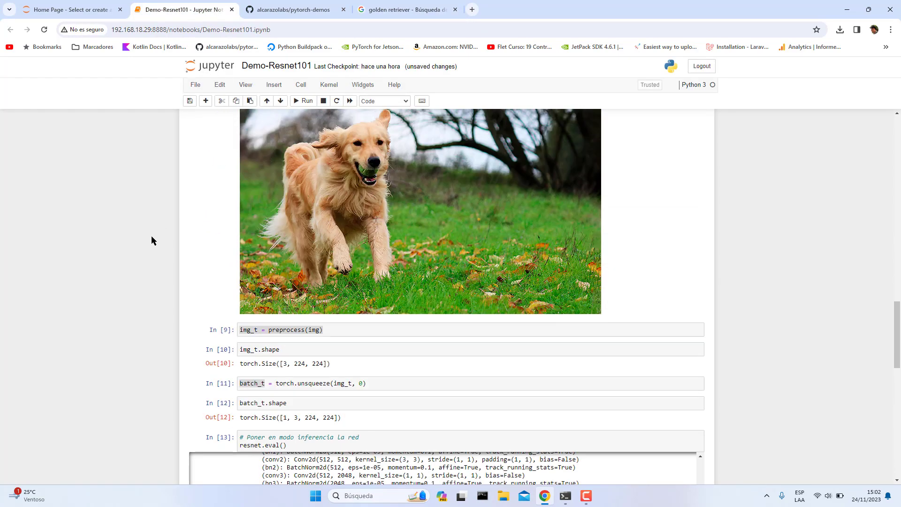
# Step: Bring the top-5 sorting cell into view and highlight its descending sort option
pyautogui.scroll(-3)
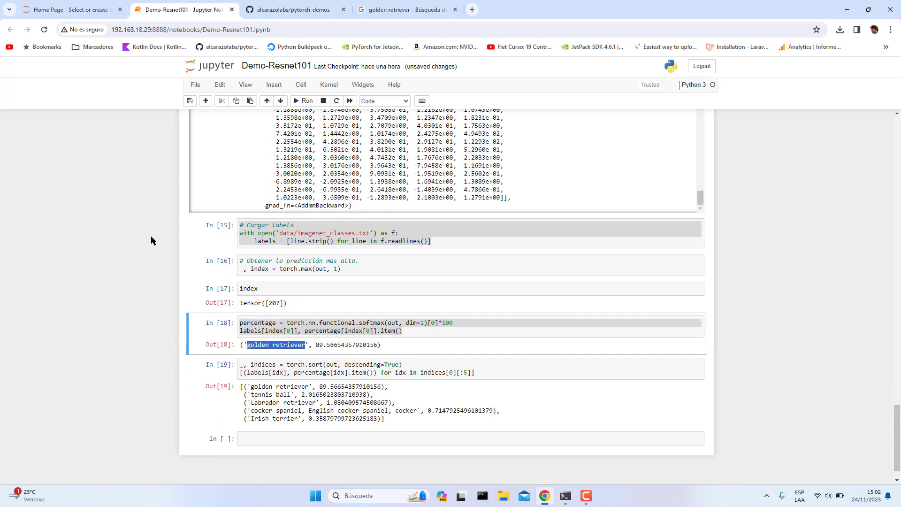
pyautogui.scroll(-3)
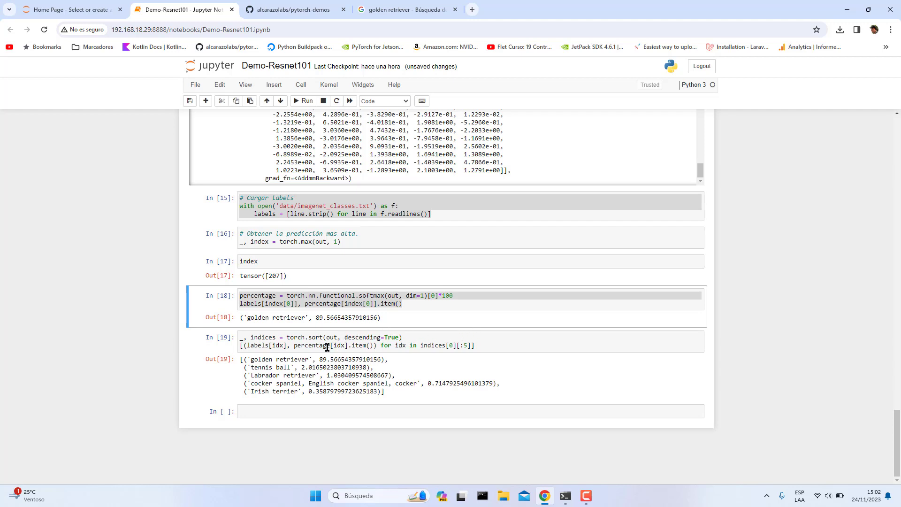
pyautogui.click(316, 337)
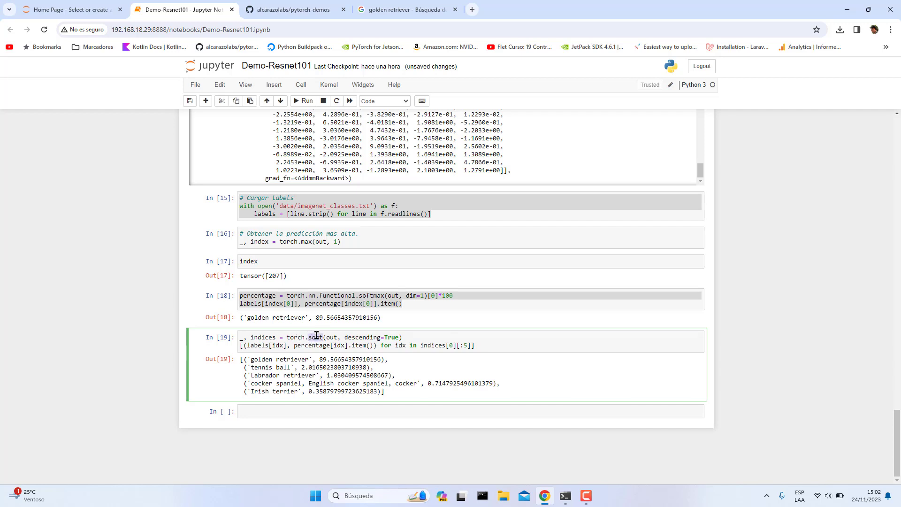
pyautogui.doubleClick(361, 337)
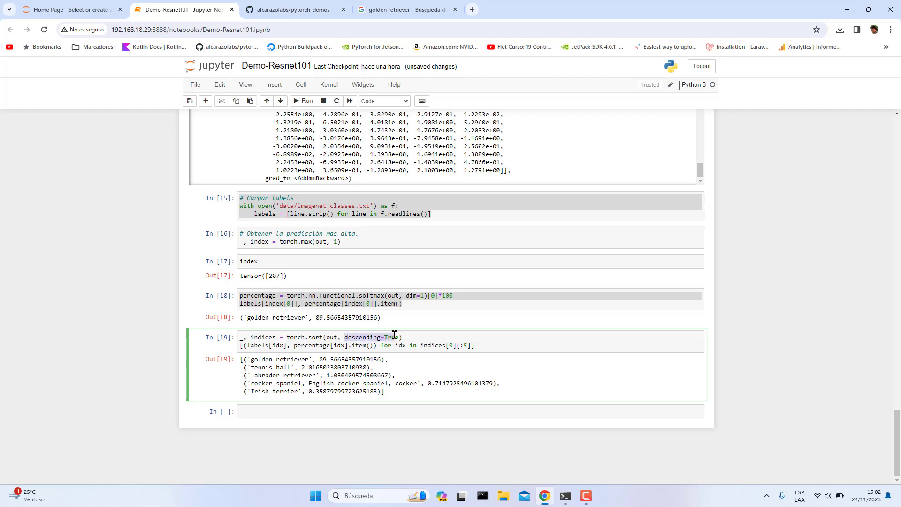
pyautogui.click(397, 337)
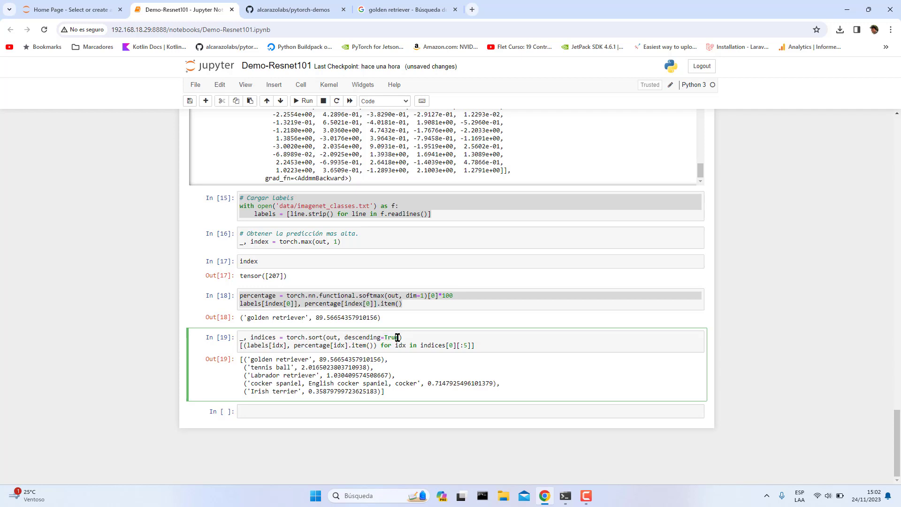
pyautogui.moveTo(372, 345)
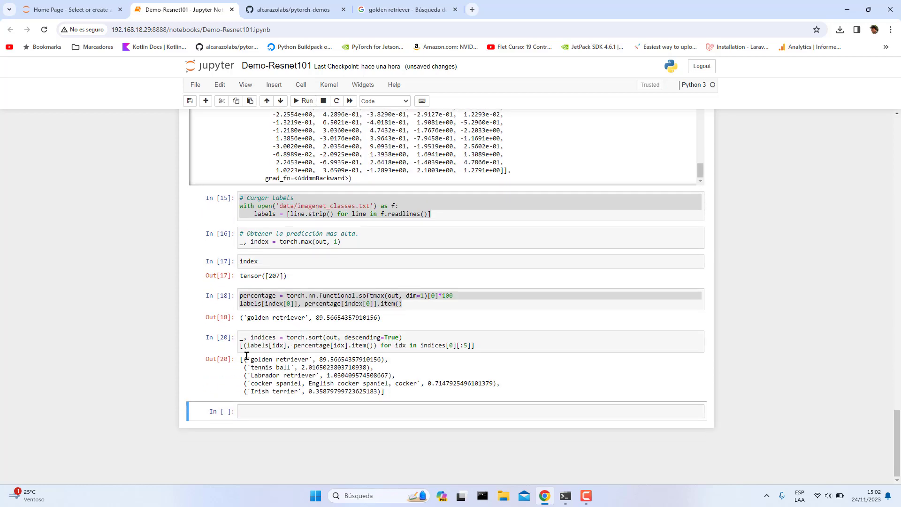
# Step: Highlight the sorted top-5 output, emphasising 'tennis ball' in second place after golden retriever
pyautogui.moveTo(248, 359); pyautogui.dragTo(399, 391)
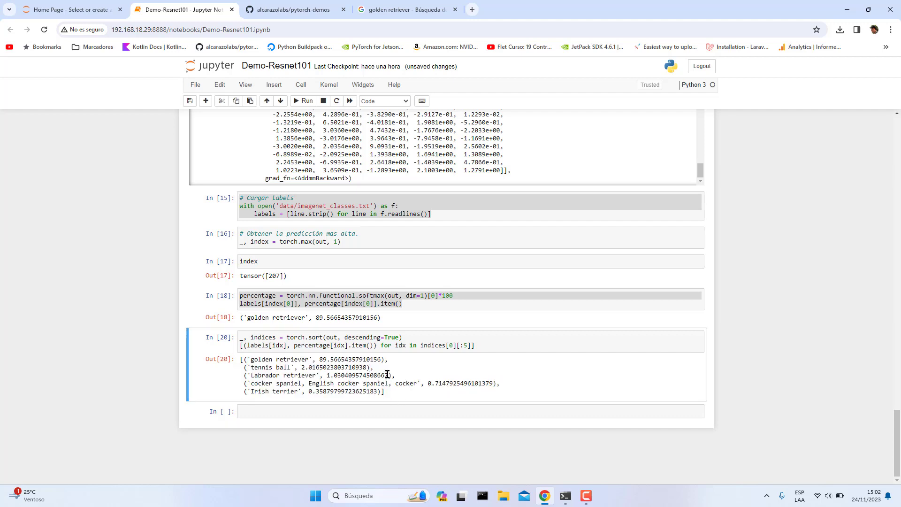
pyautogui.moveTo(380, 374)
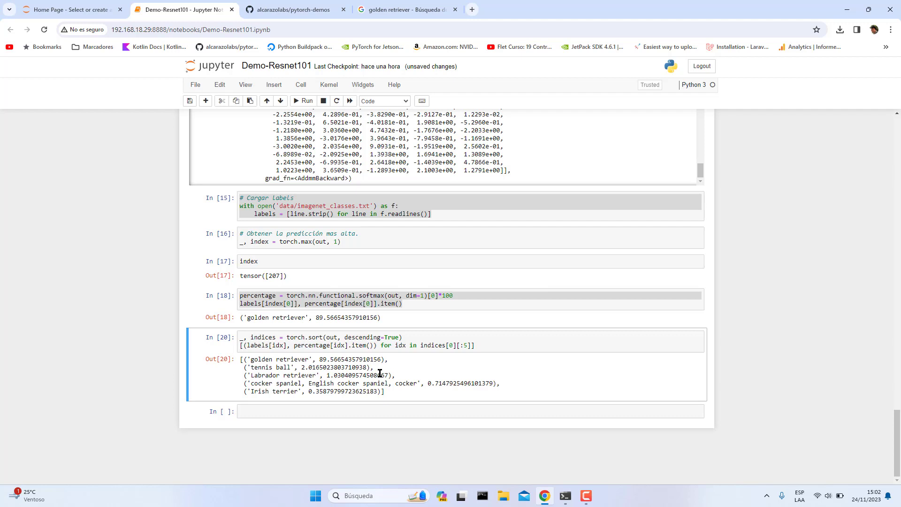
pyautogui.moveTo(360, 367)
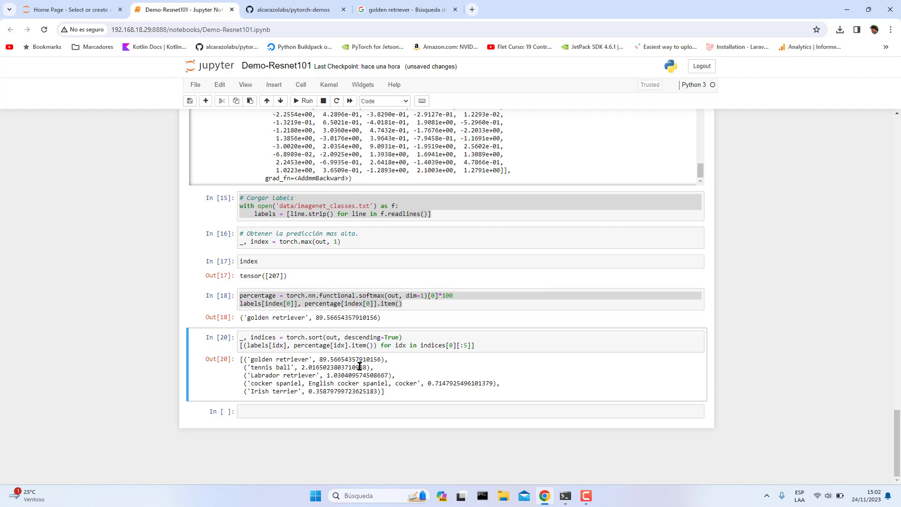
pyautogui.moveTo(255, 372)
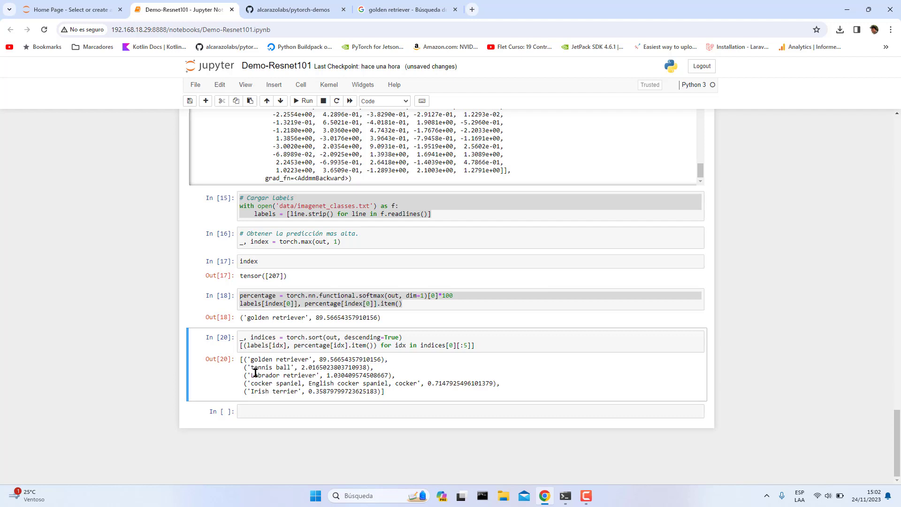
pyautogui.doubleClick(270, 367)
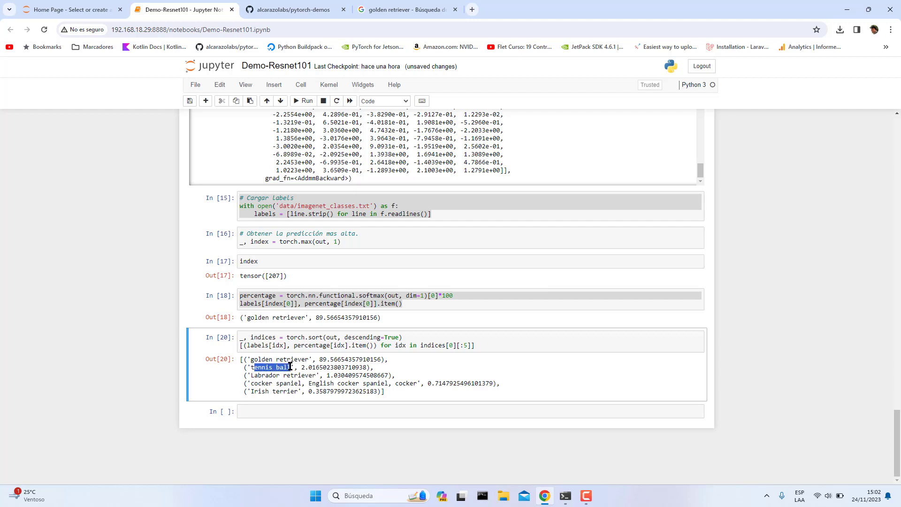
pyautogui.click(283, 367)
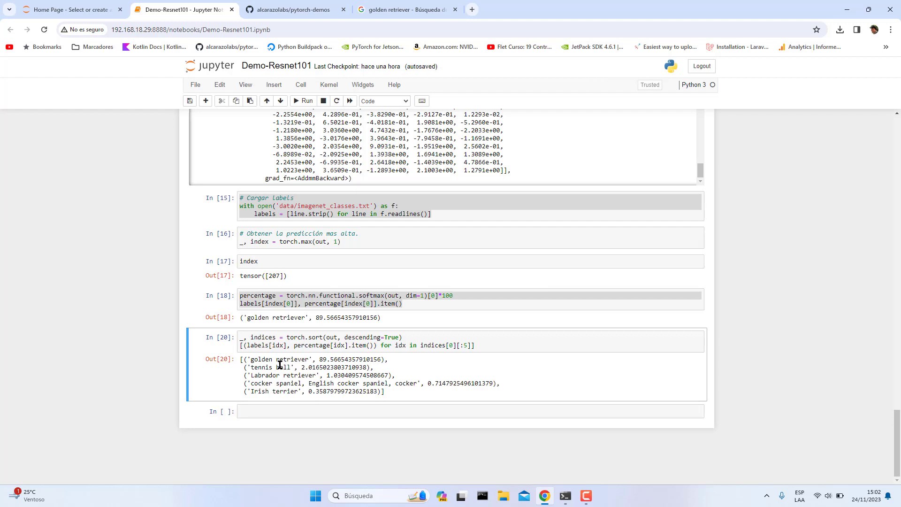
pyautogui.click(340, 300)
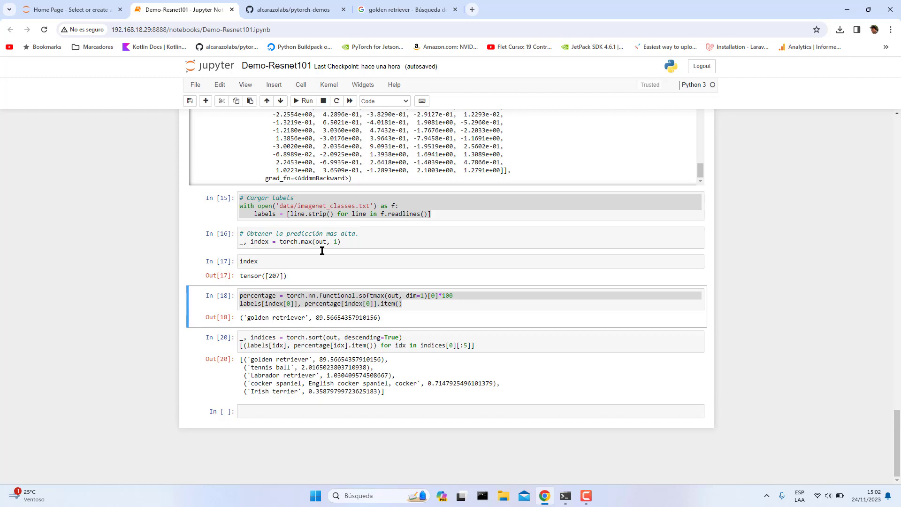
# Step: Extend the image search to 'golden retriever and golf ball' and browse the results
pyautogui.click(406, 9)
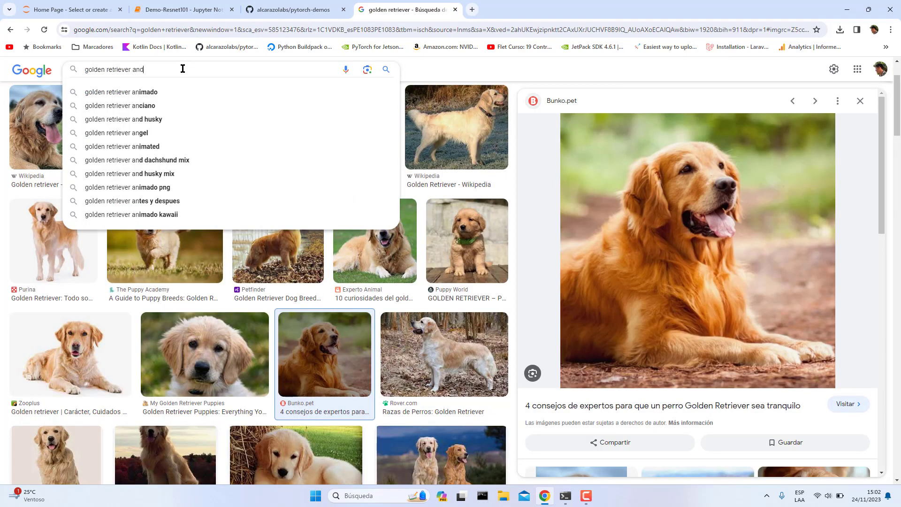
pyautogui.write('golf')
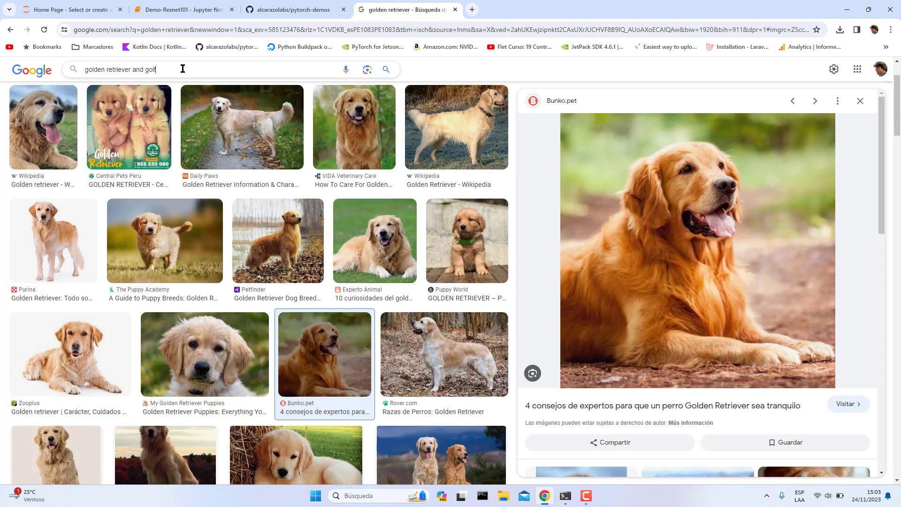
pyautogui.write('ball')
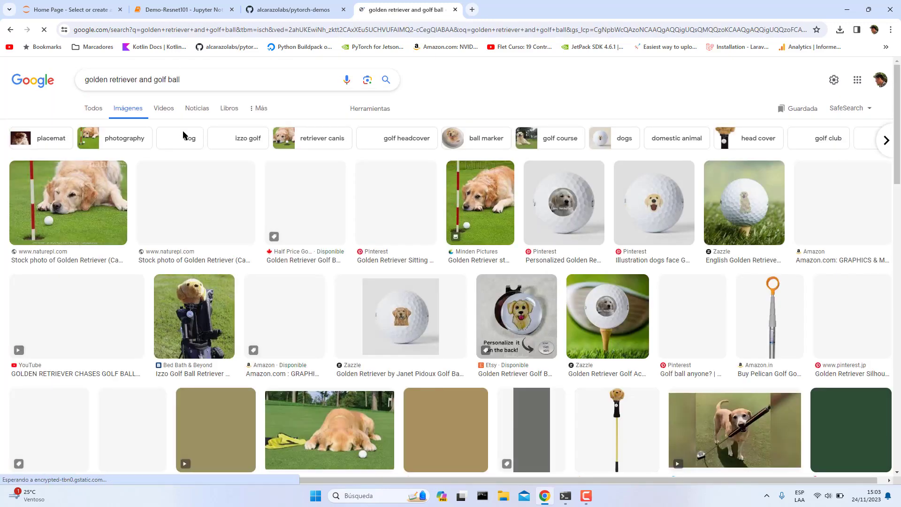
pyautogui.scroll(-3)
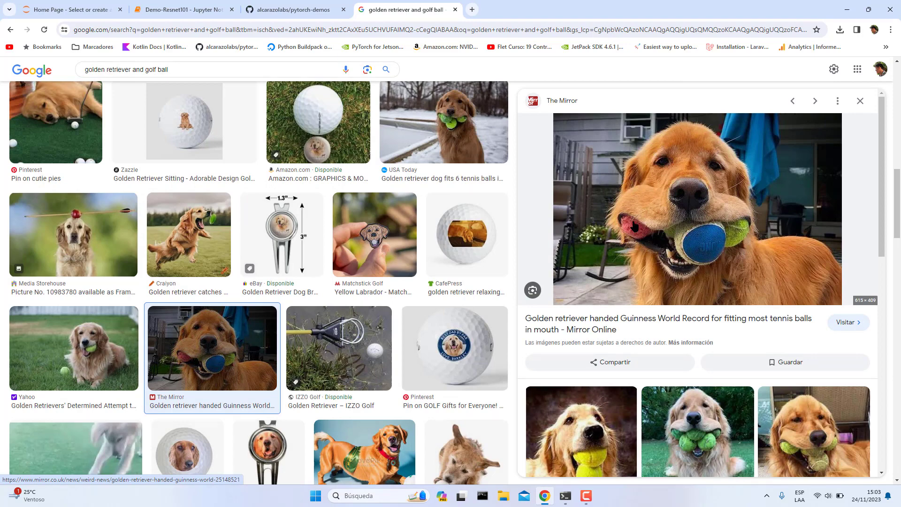
# Step: Preview the photo of a dog holding six tennis balls, briefly checking the notebook's prediction cell
pyautogui.click(860, 101)
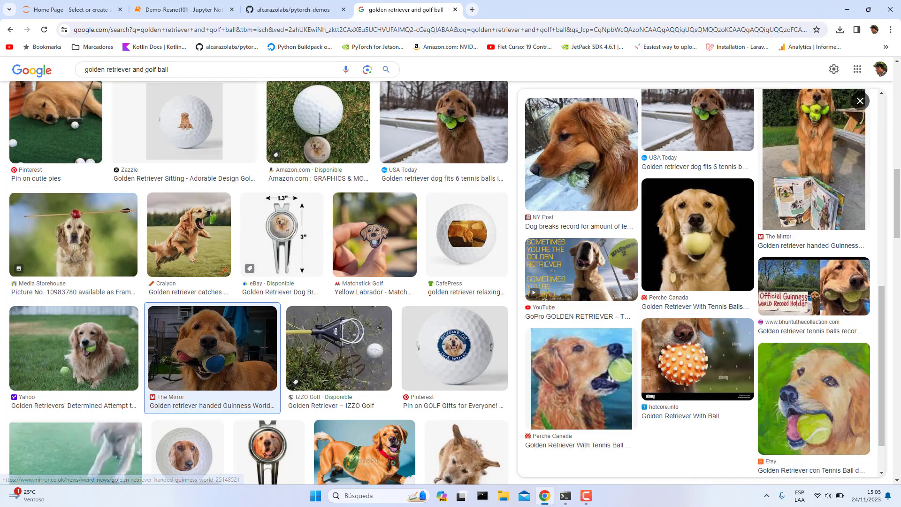
pyautogui.click(444, 122)
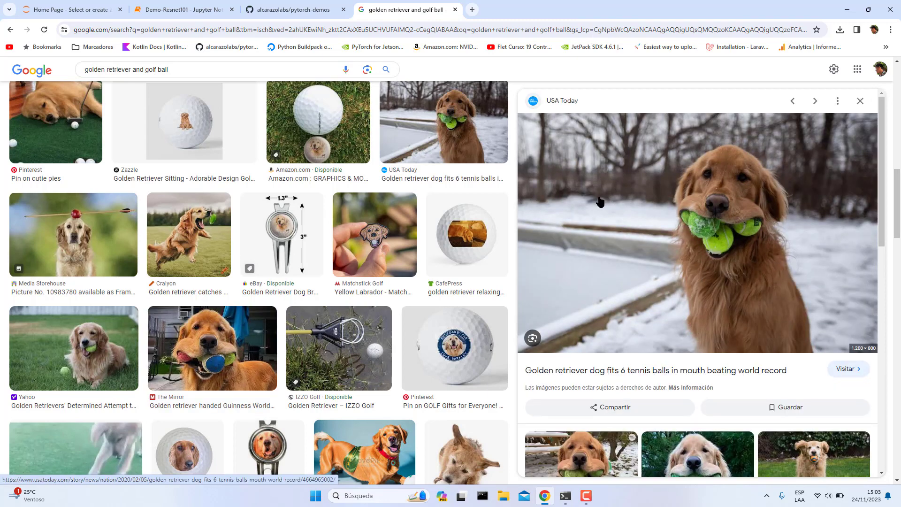
pyautogui.click(180, 10)
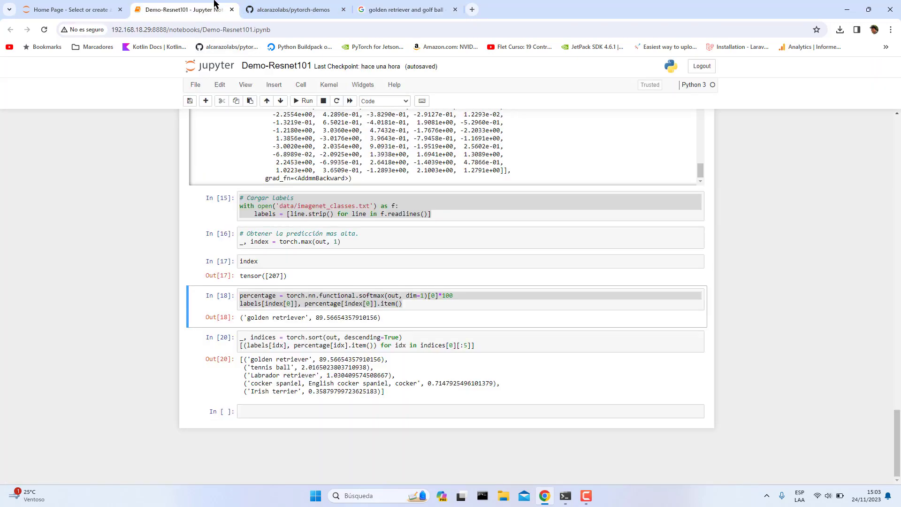
pyautogui.click(406, 304)
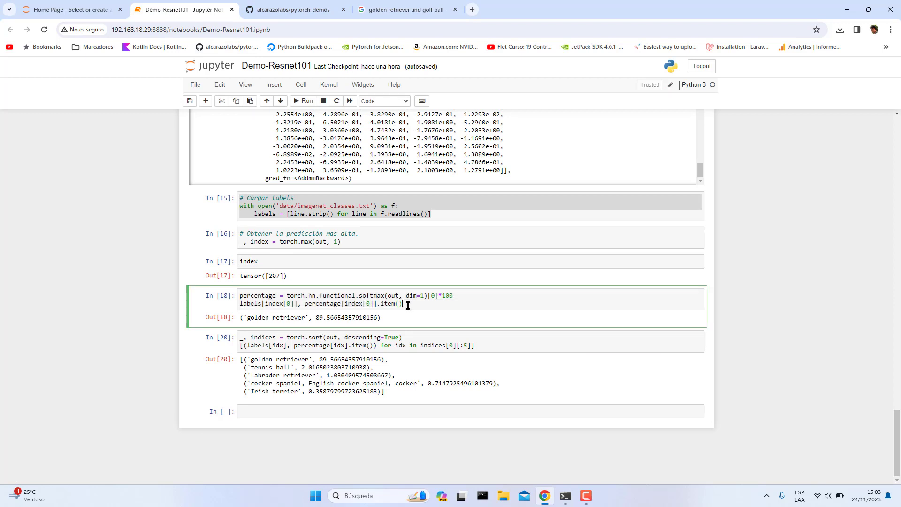
pyautogui.moveTo(405, 303)
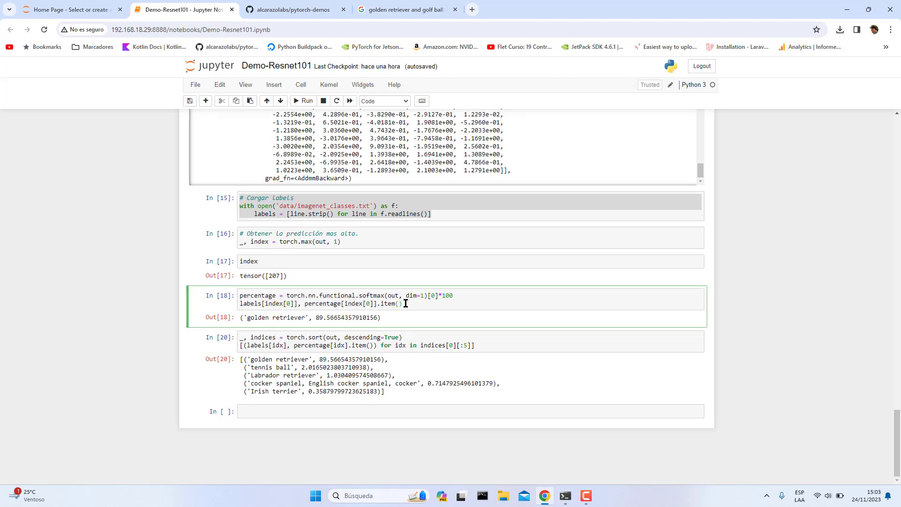
pyautogui.click(405, 10)
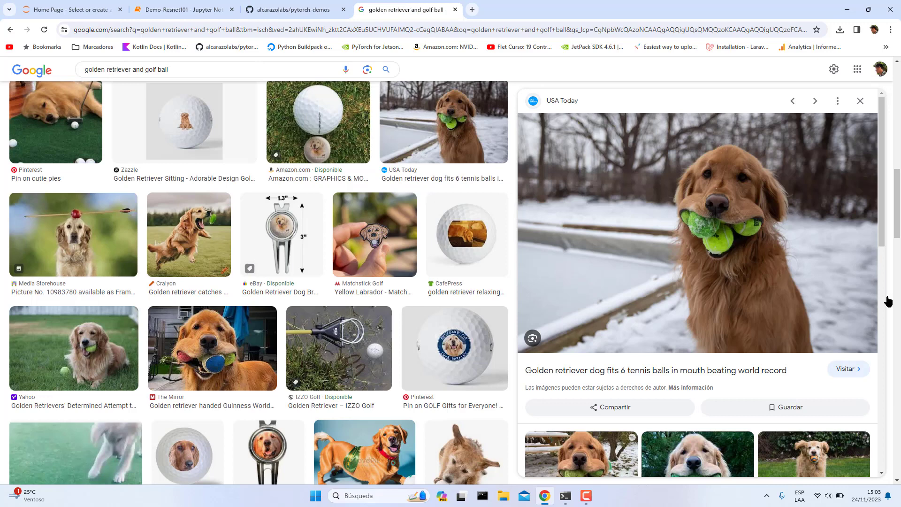
# Step: Return to the Demo-Resnet101 notebook showing golden retriever at about 89.57%
pyautogui.click(182, 9)
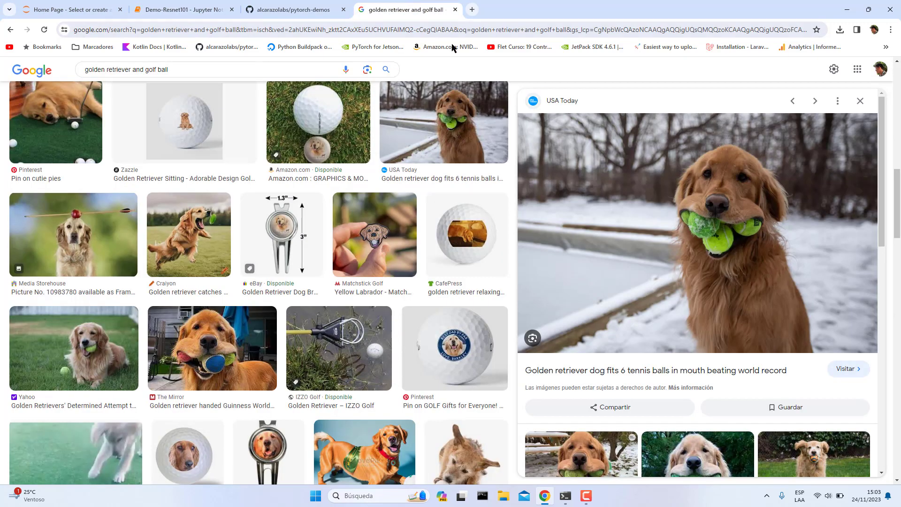
pyautogui.moveTo(737, 137)
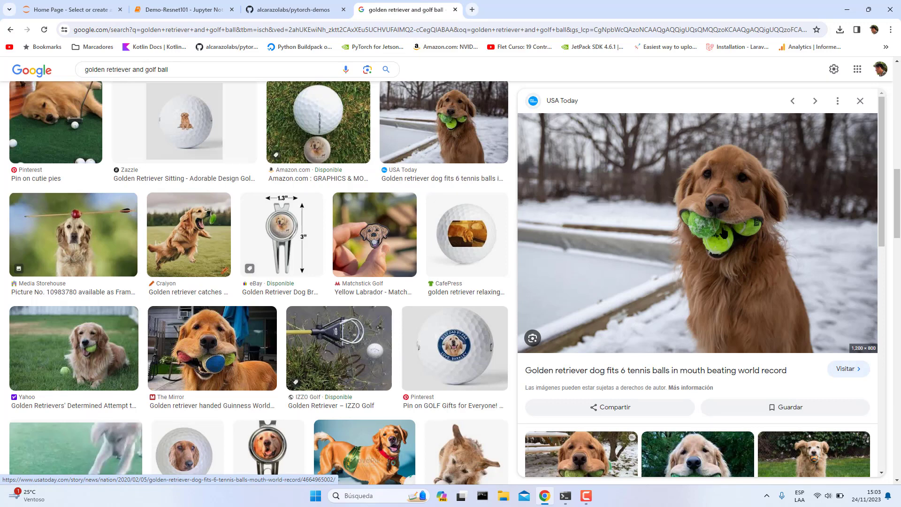
pyautogui.click(183, 9)
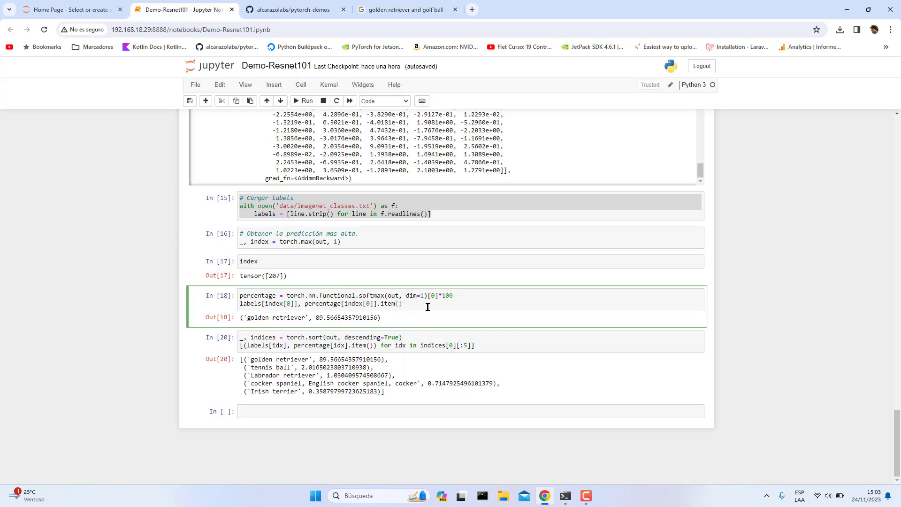
pyautogui.moveTo(325, 256)
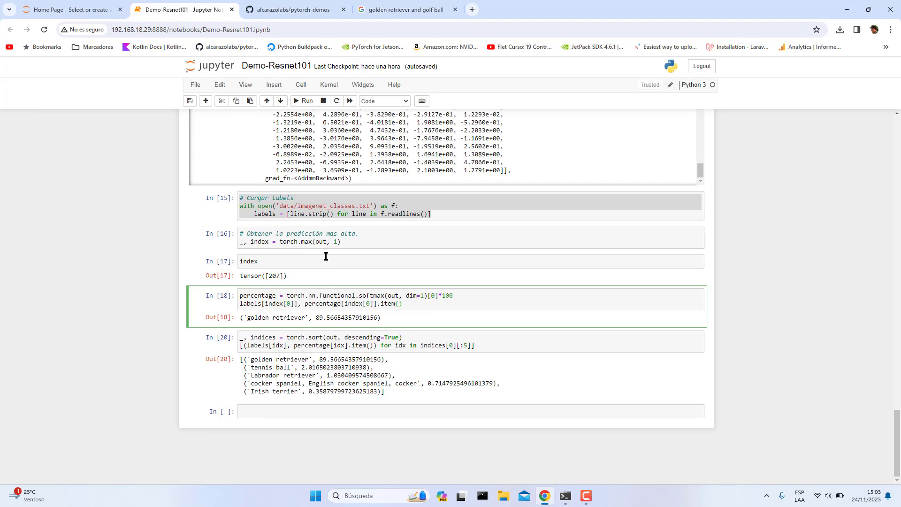
pyautogui.moveTo(361, 345)
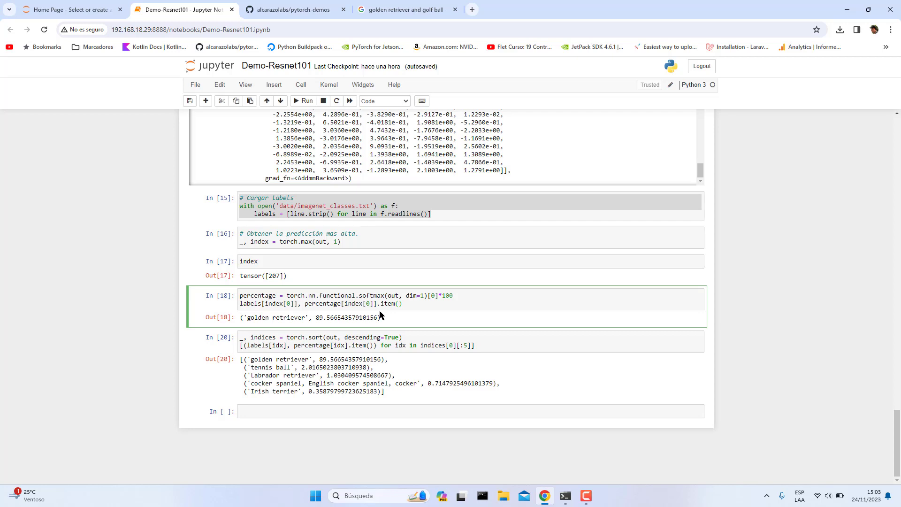
# Step: Revisit the preprocessing cells and dog image, with a brief look at the pytorch-demos GitHub repository
pyautogui.click(402, 303)
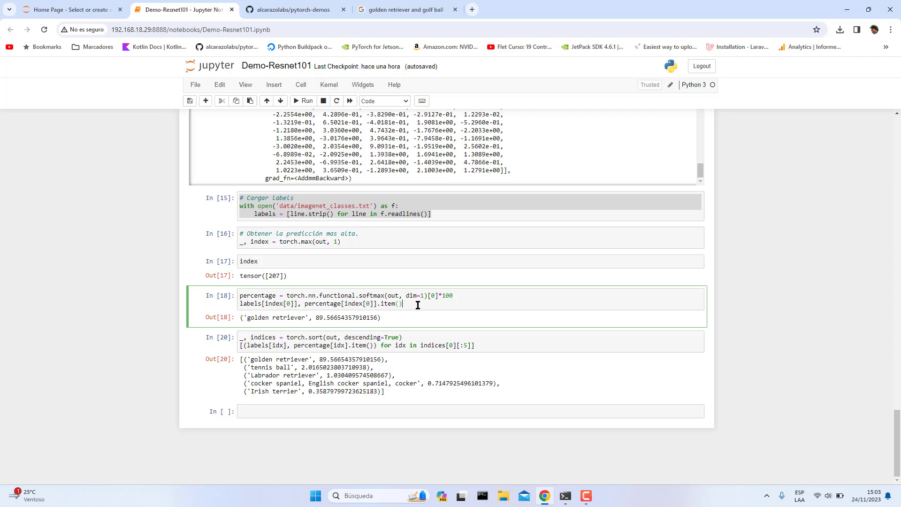
pyautogui.moveTo(313, 284)
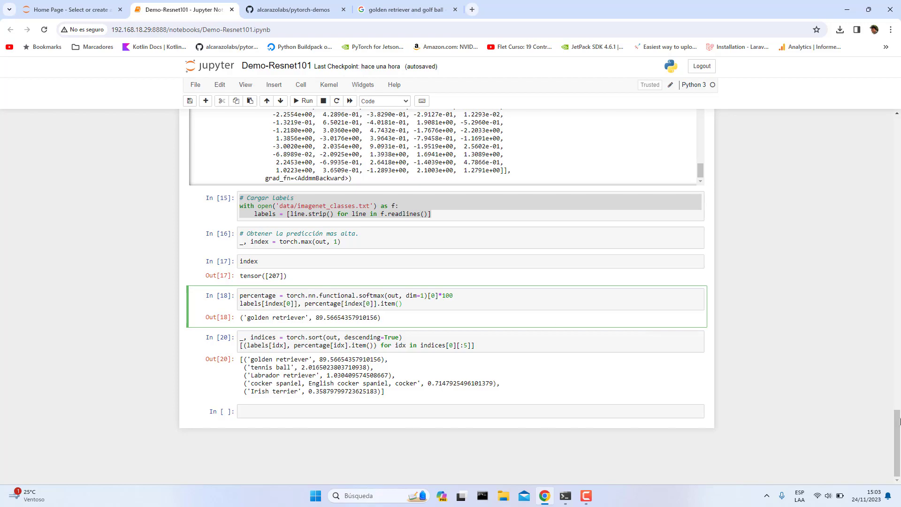
pyautogui.moveTo(246, 327)
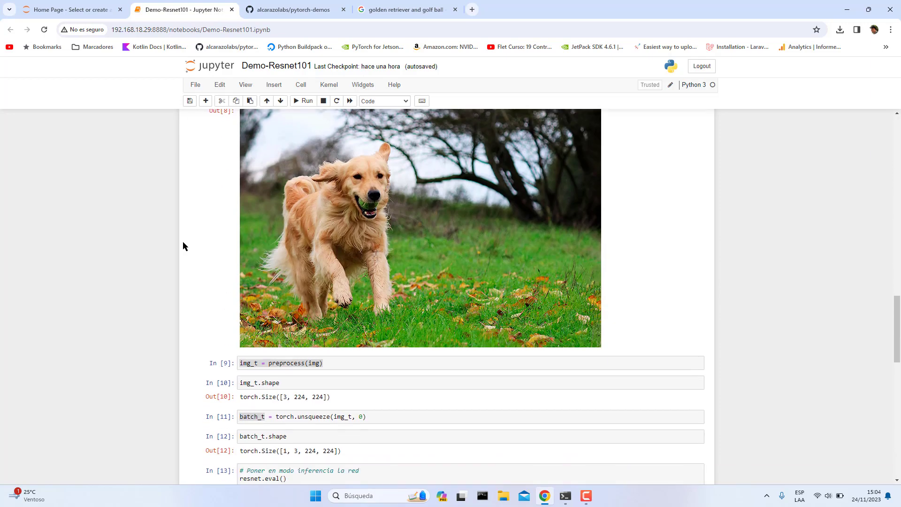
pyautogui.scroll(-3)
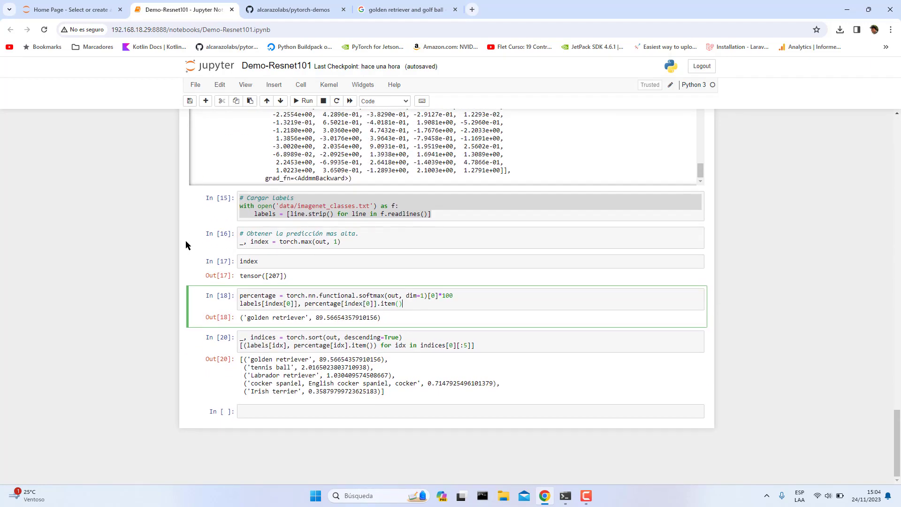
pyautogui.click(297, 9)
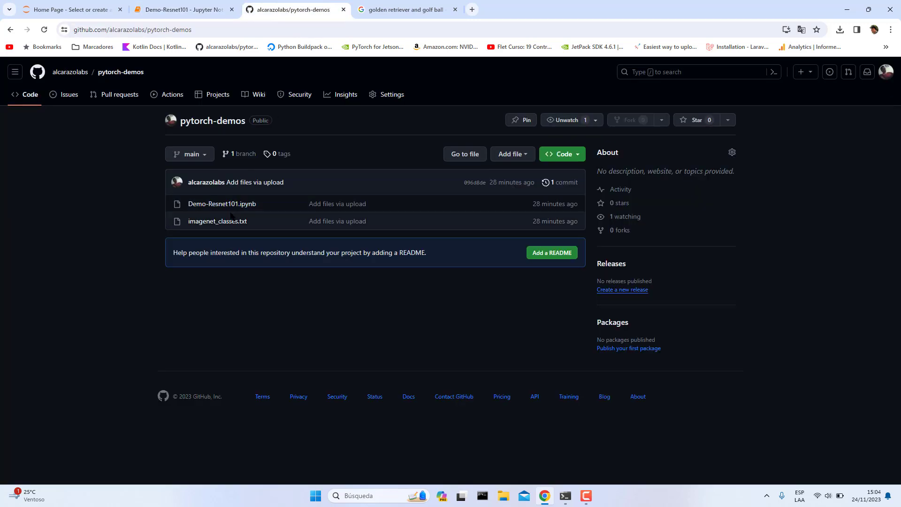
pyautogui.moveTo(252, 222)
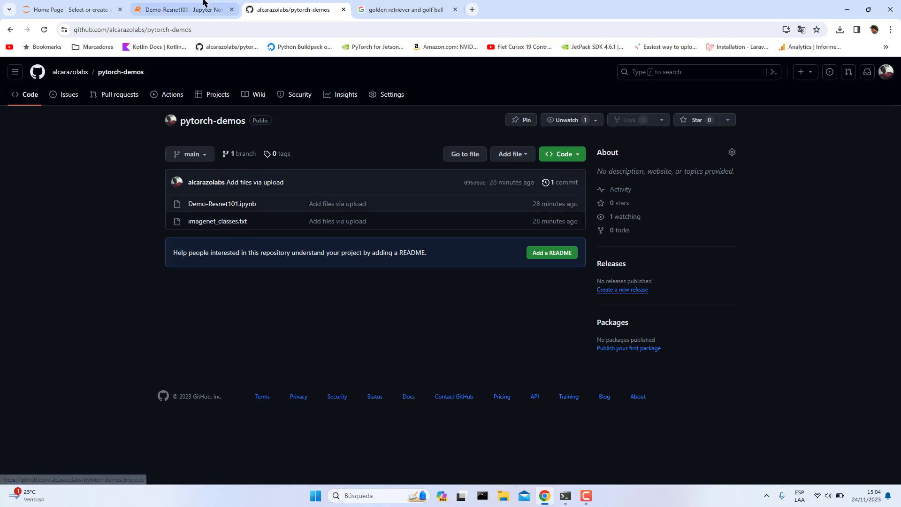
pyautogui.click(182, 9)
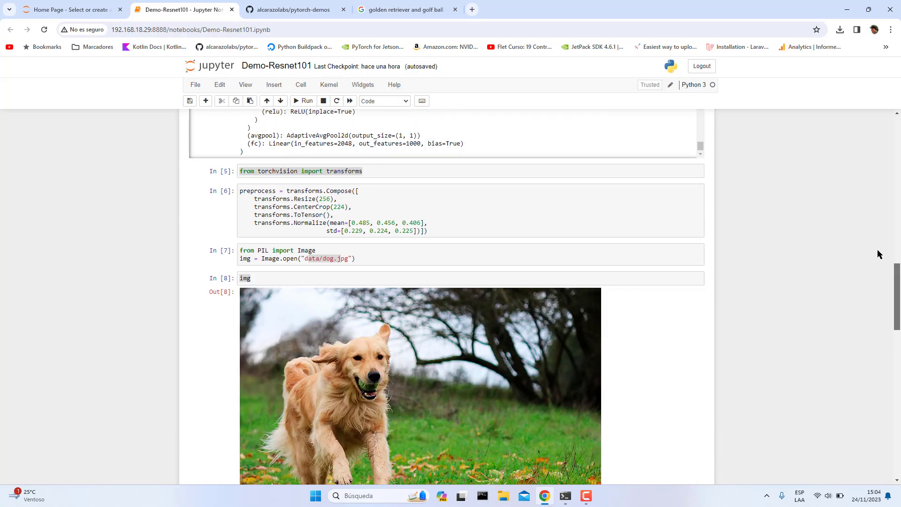